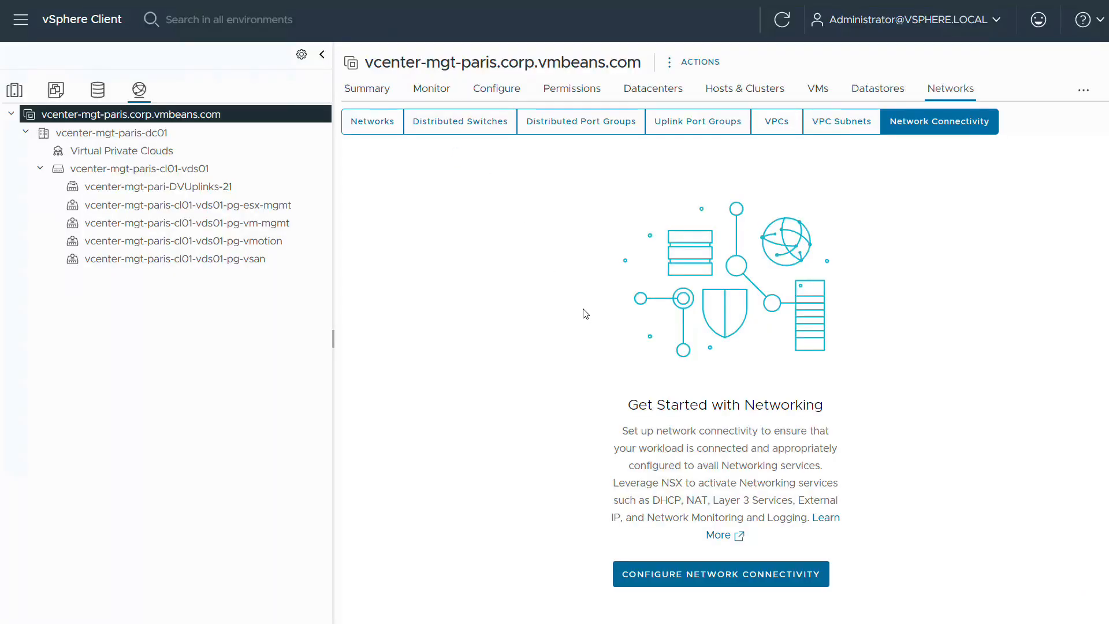
mouse_move(714, 580)
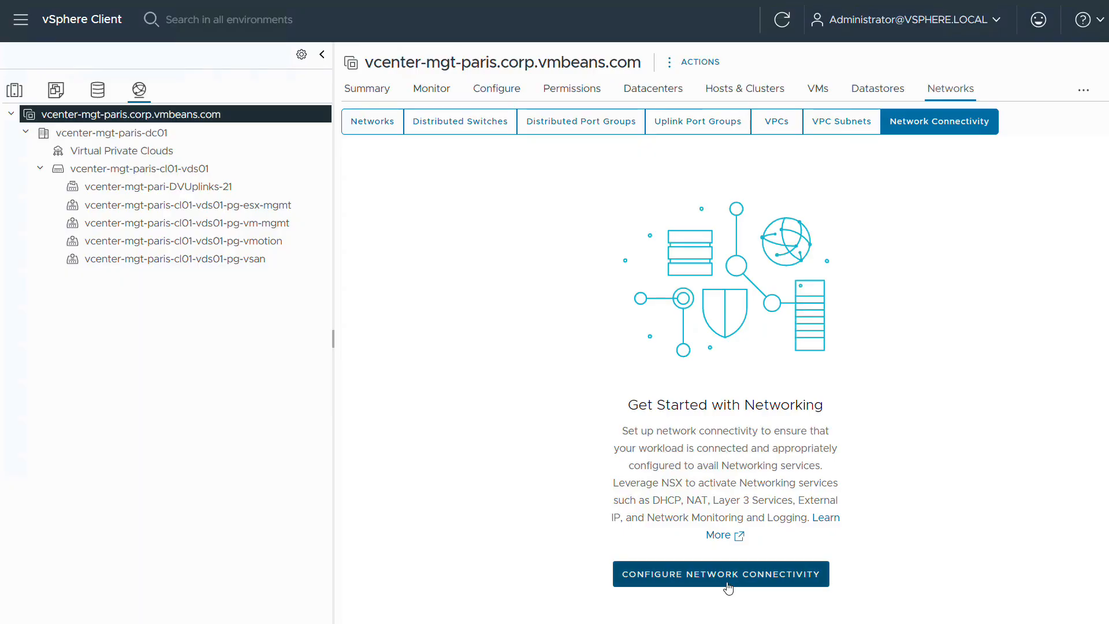
Step: Start the Configure Network Connectivity wizard for vcenter-mgt-paris
left_click(721, 574)
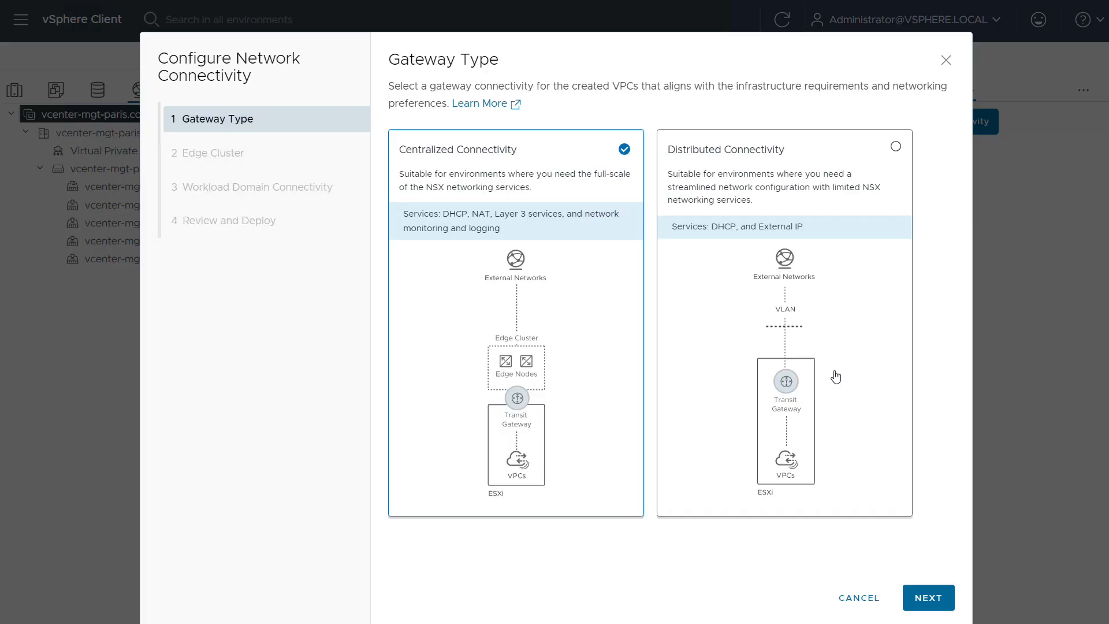
Step: Choose Distributed Connectivity as gateway type and acknowledge all networking prerequisites
left_click(896, 146)
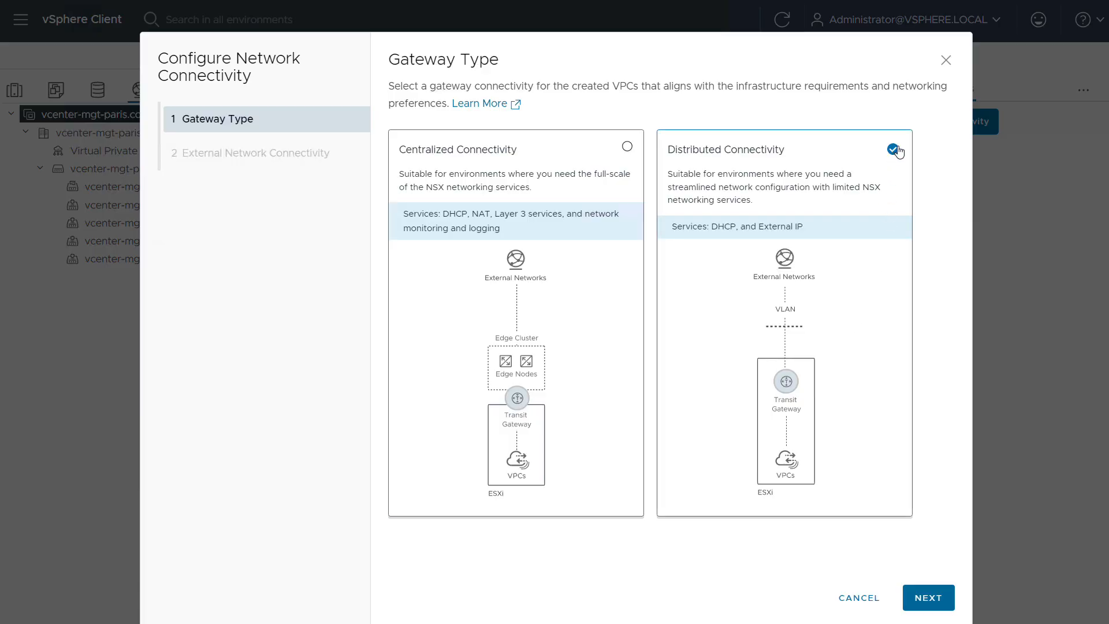
mouse_move(927, 598)
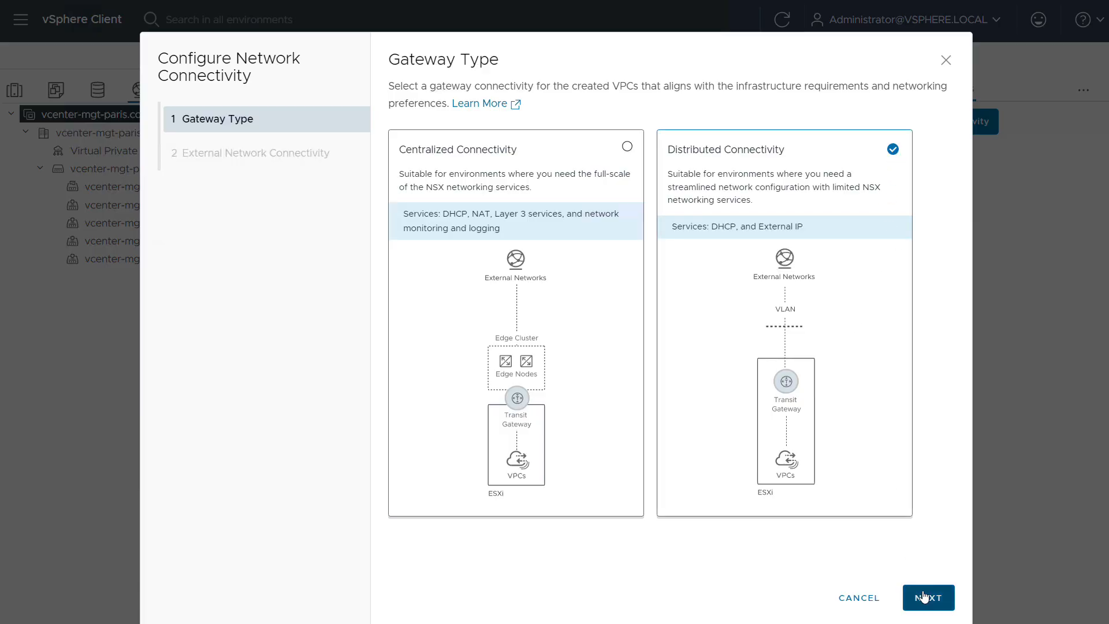
left_click(929, 597)
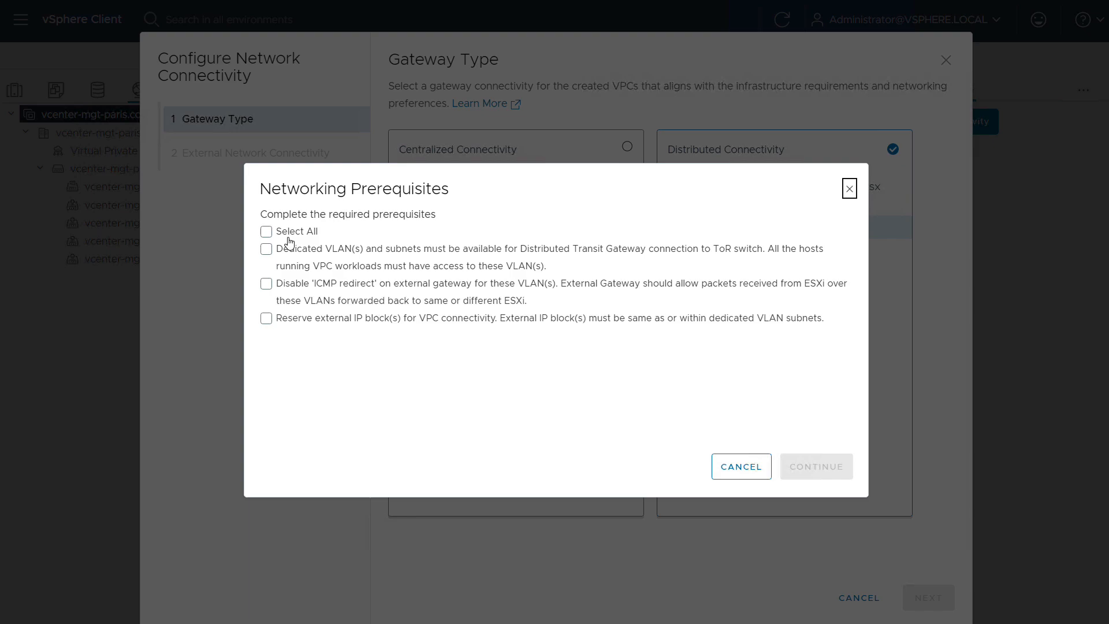
left_click(266, 231)
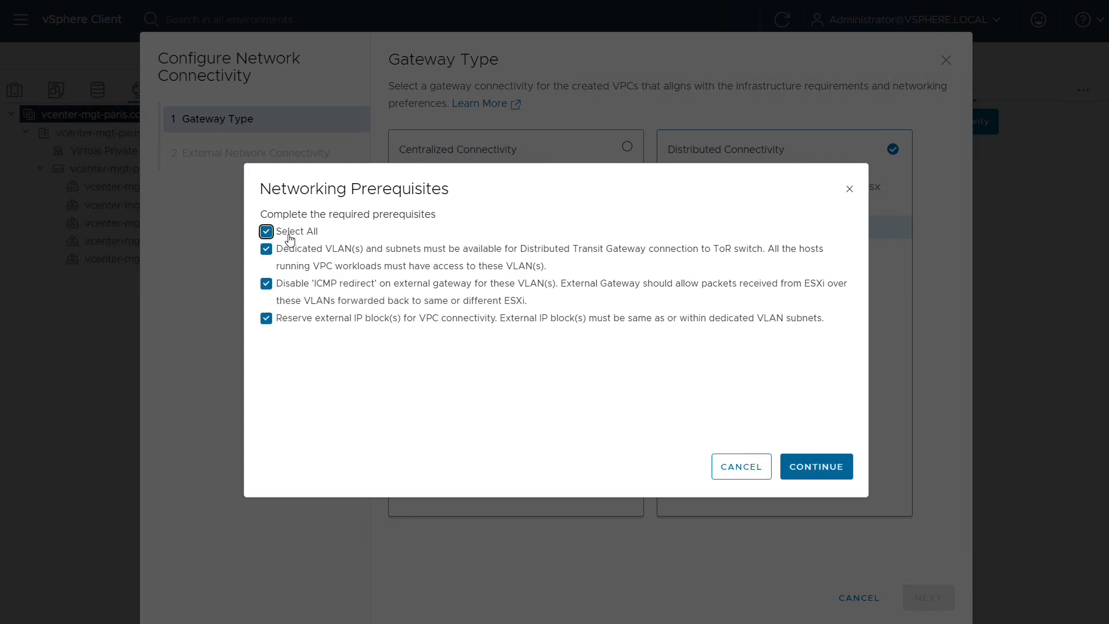
left_click(815, 465)
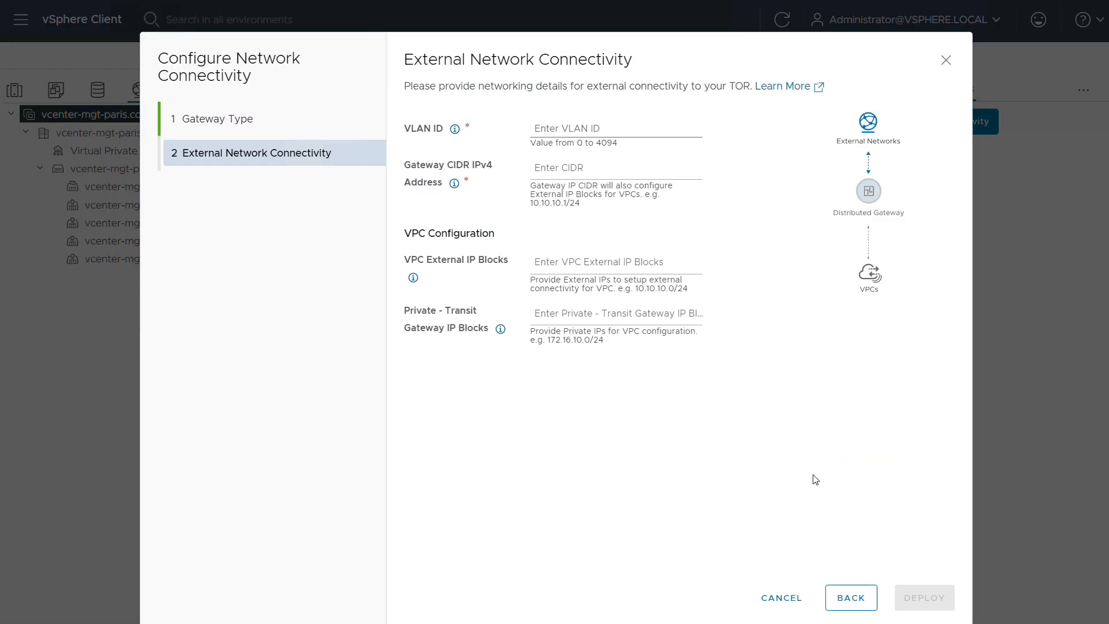
Step: Deploy with VLAN 10, gateway 10.0.0.1/16, external block 10.0.0.0/16 and transit 192.168.1.0/24
left_click(580, 128)
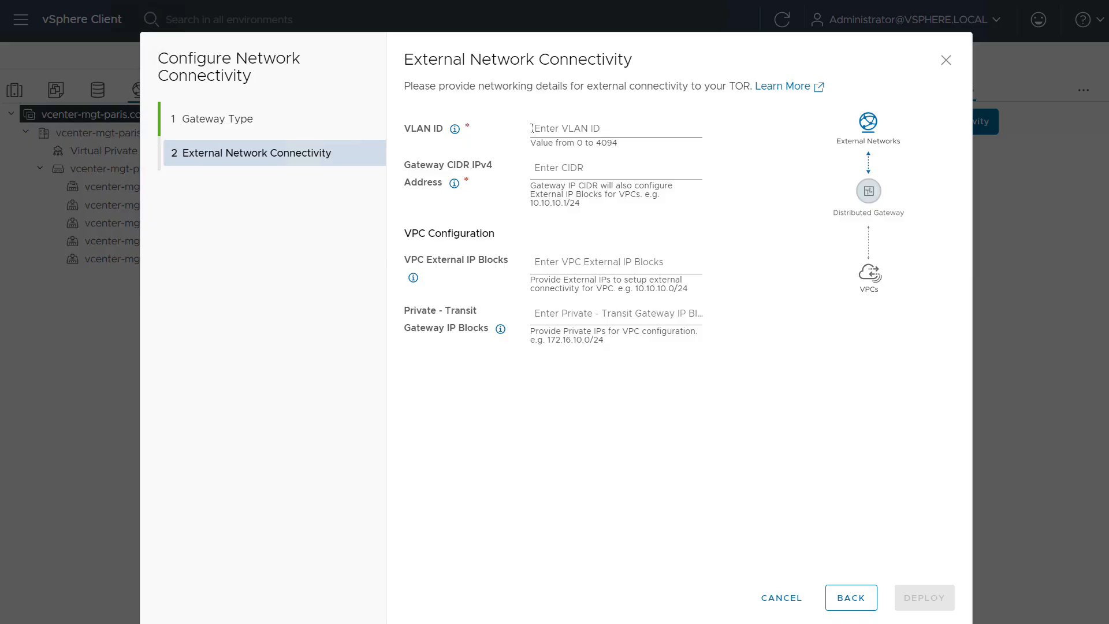
type("10")
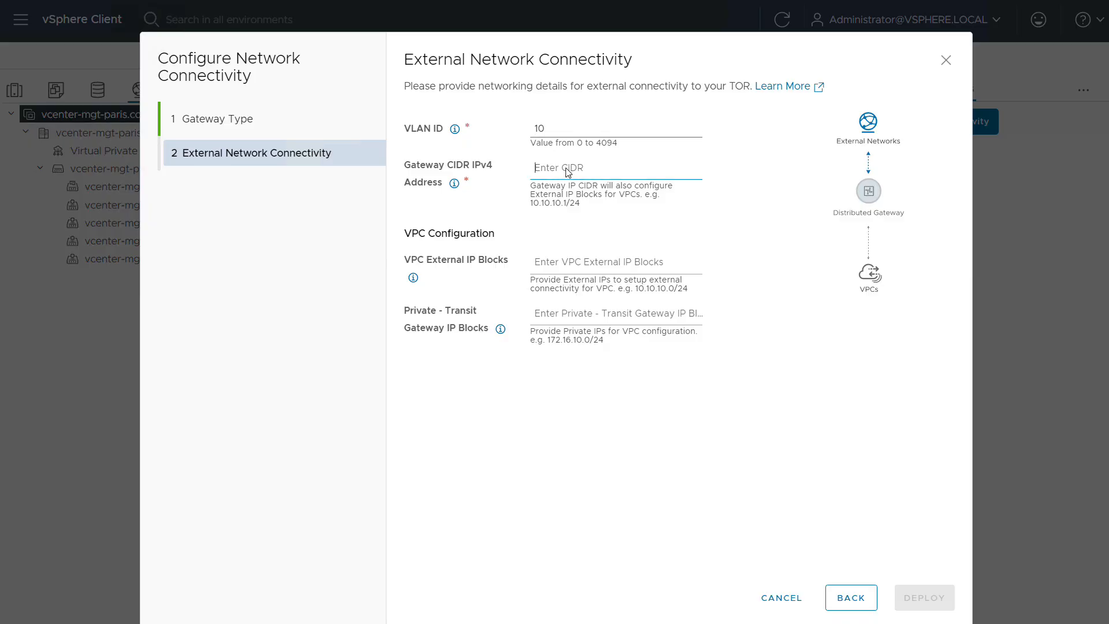
type("10.0.0.1/16")
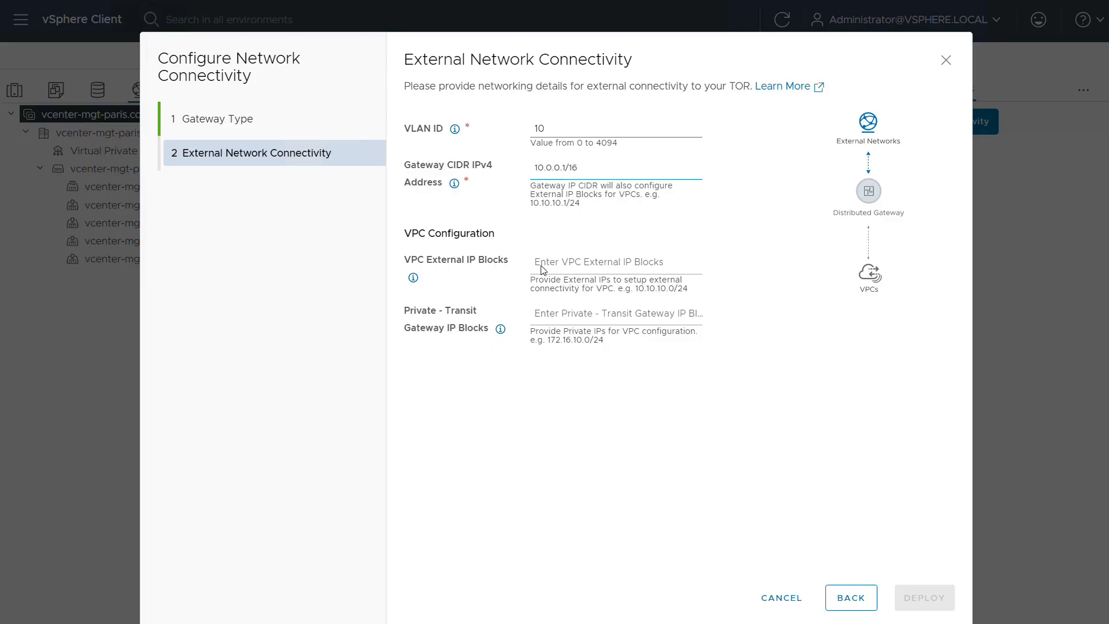
type("10.0.0.0")
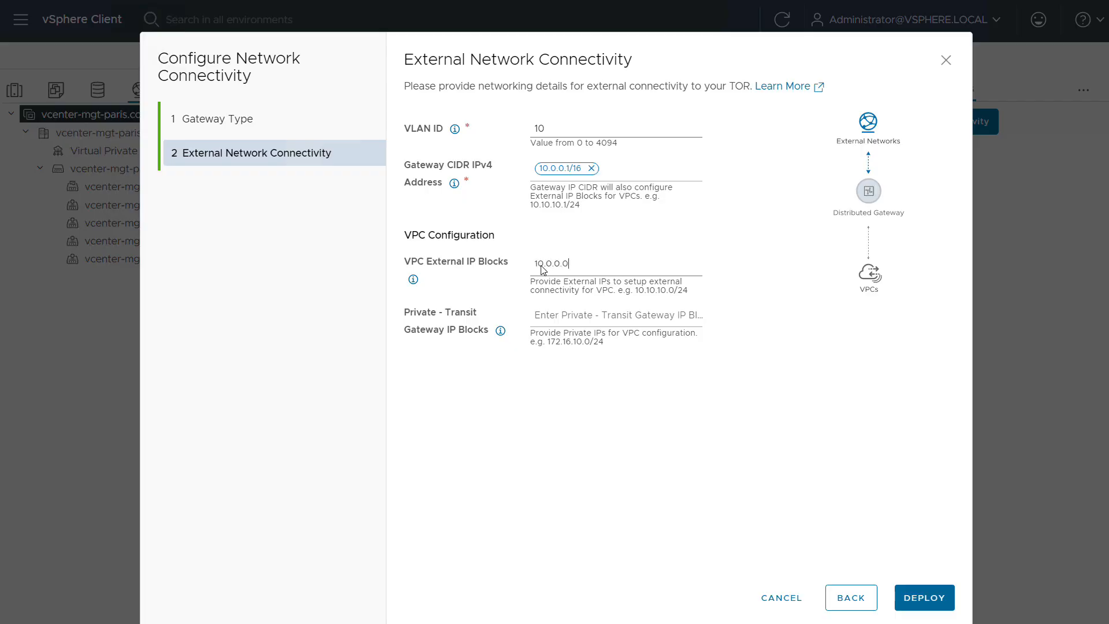
type("/16")
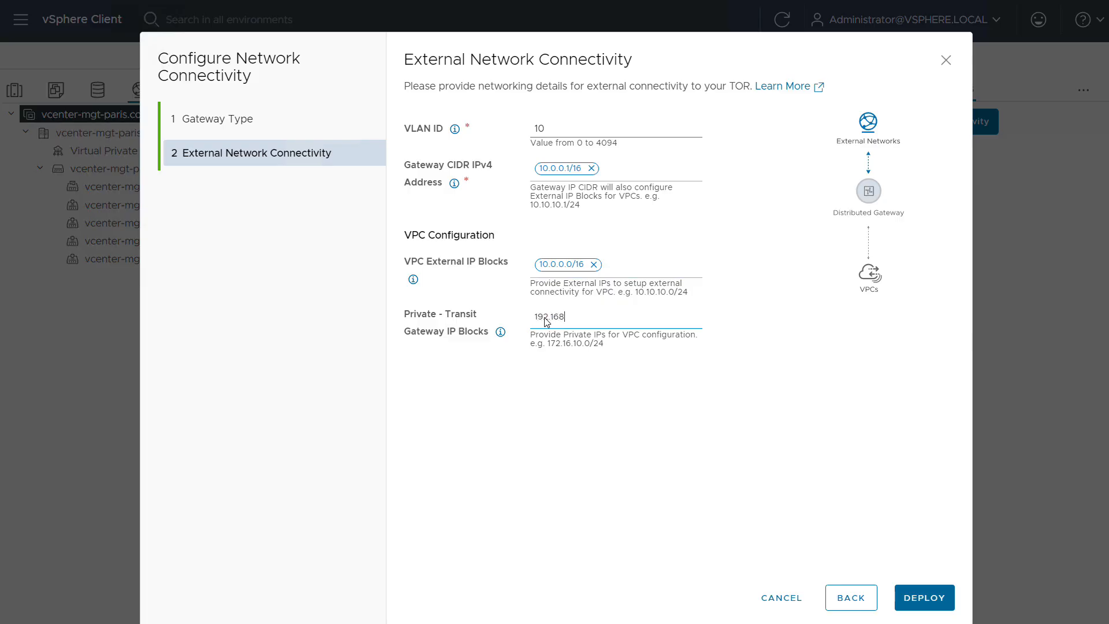
type(".1")
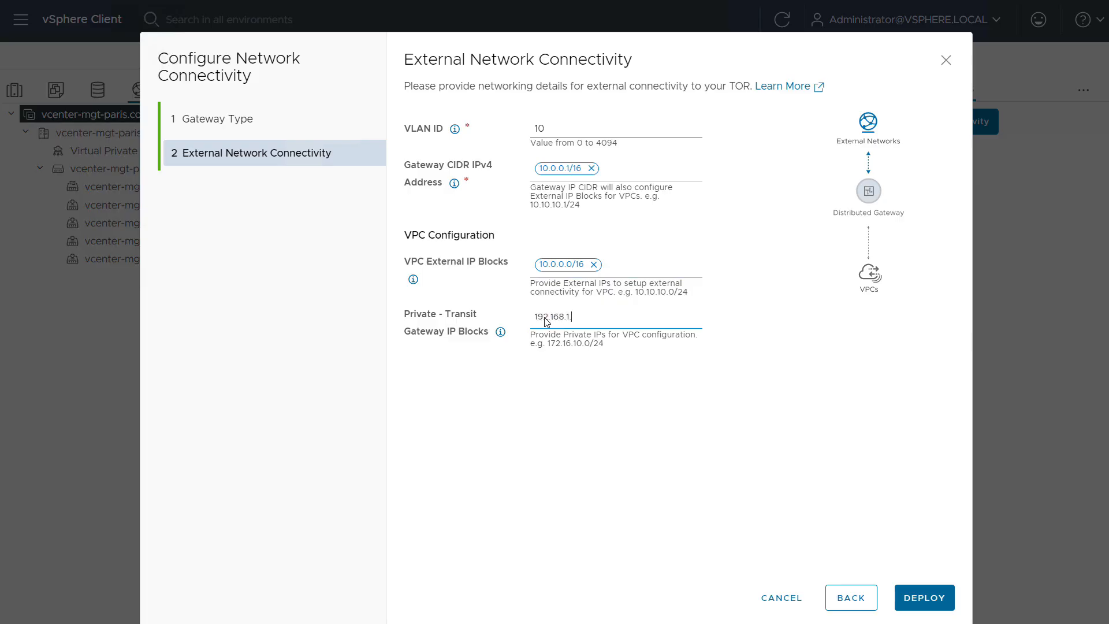
type(".0/24")
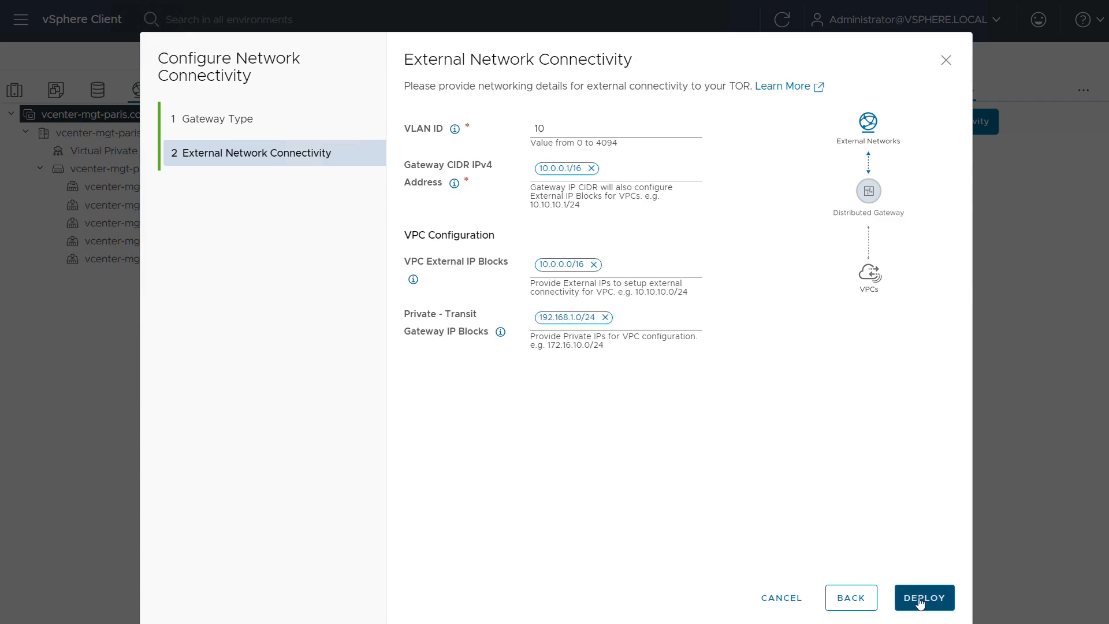
left_click(925, 597)
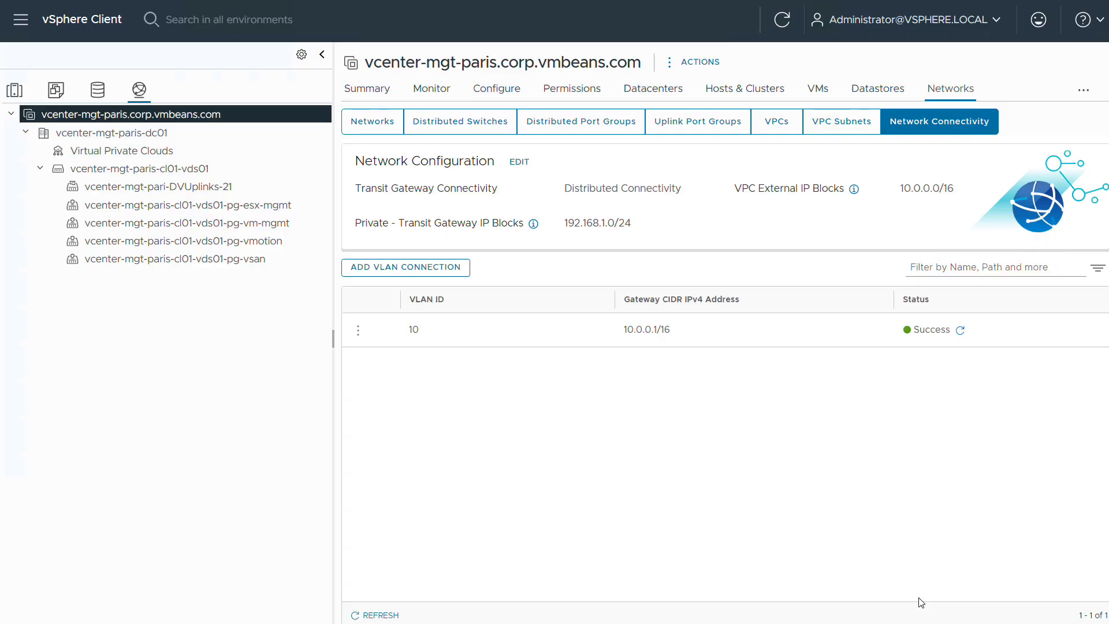
Step: Create VPC francois'vpc with private CIDR 172.16.0.0/16 and save it
left_click(121, 150)
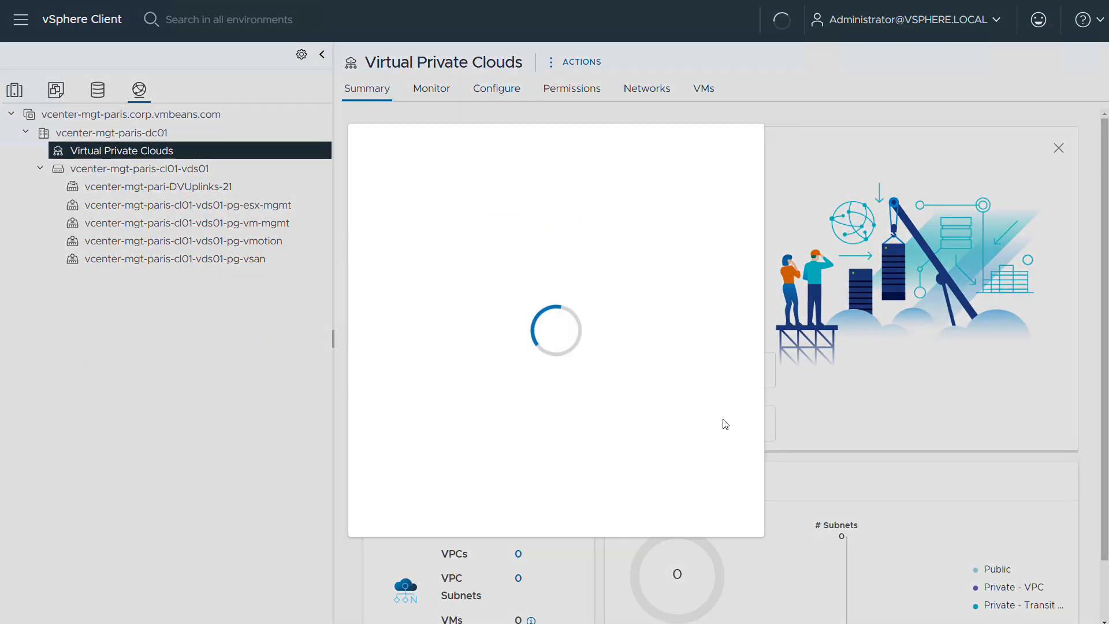
type("francois'vpc")
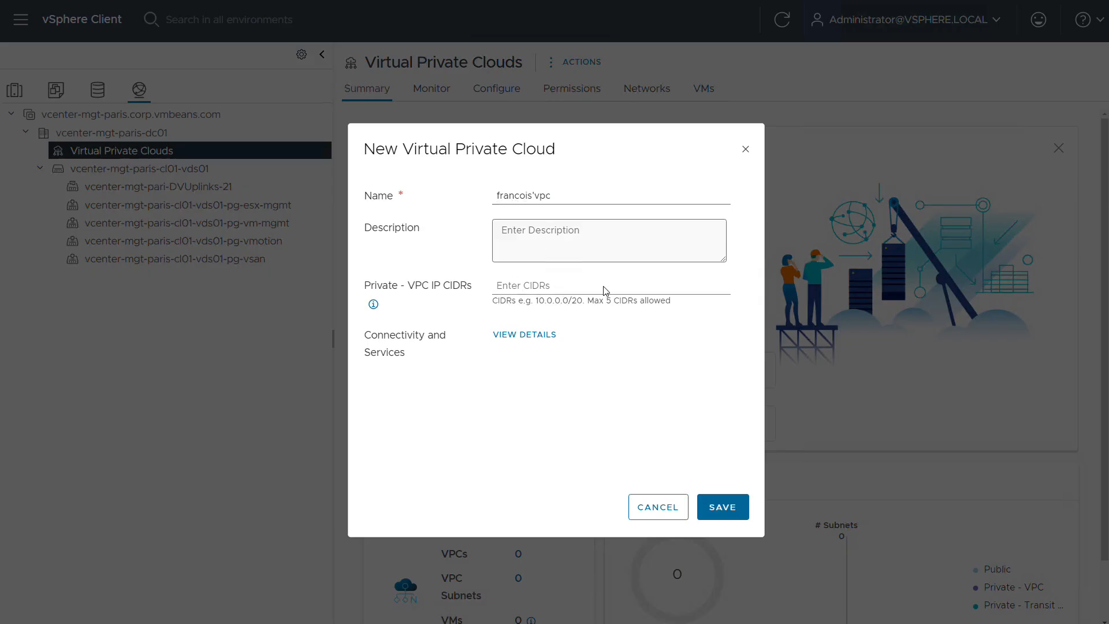
type("172.16.0.0/16")
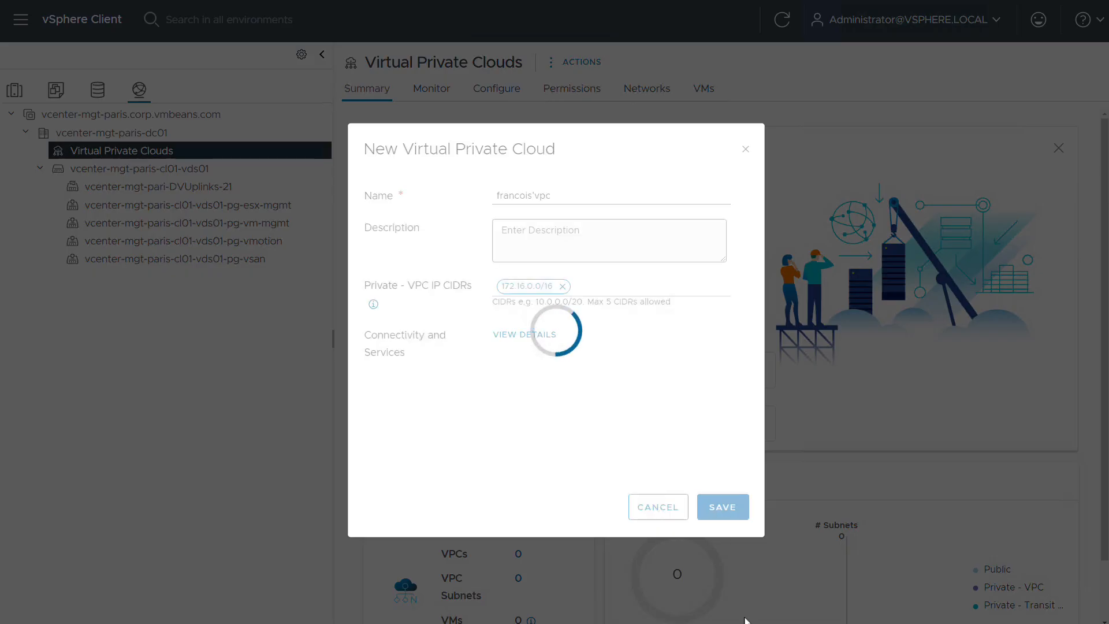
left_click(722, 507)
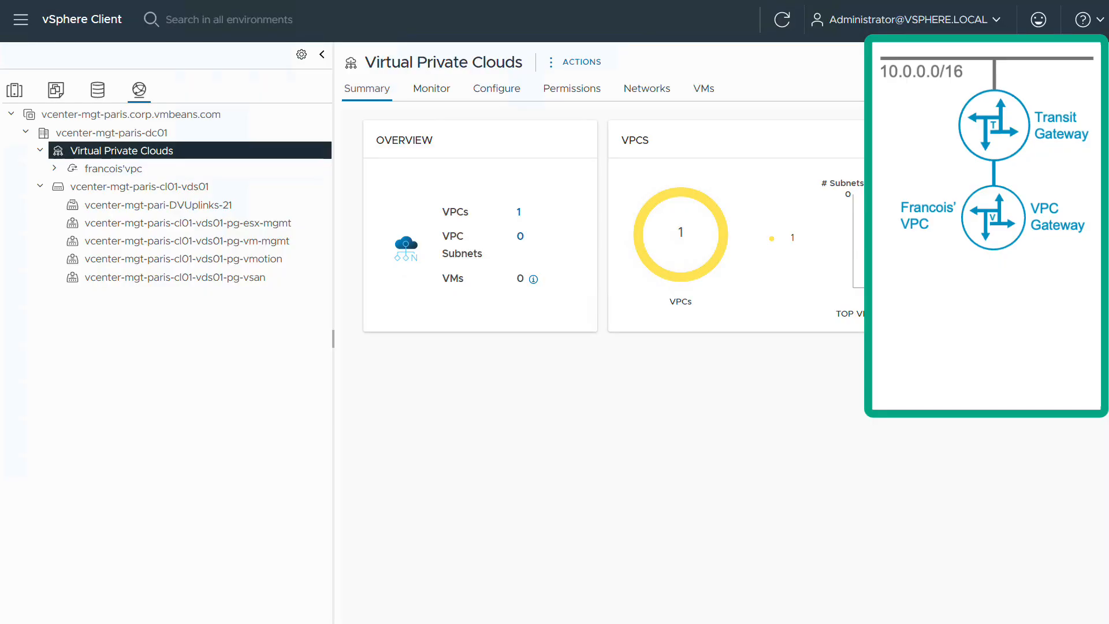
mouse_move(125, 169)
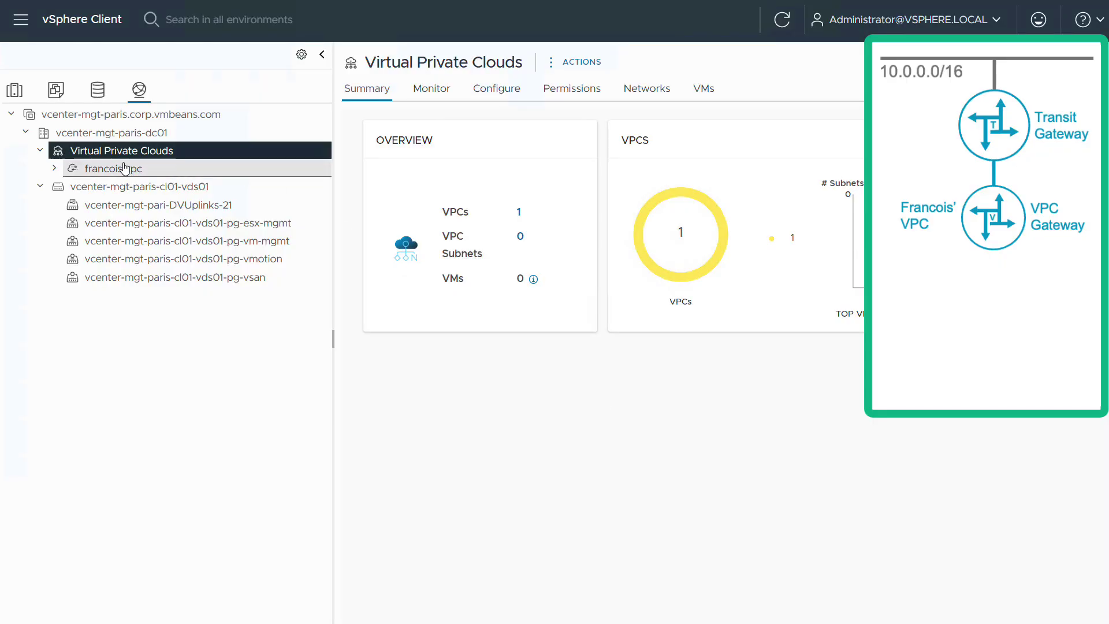
Step: Add subnet app-subnet sized 256 addresses to francois'vpc and advance to review
left_click(113, 169)
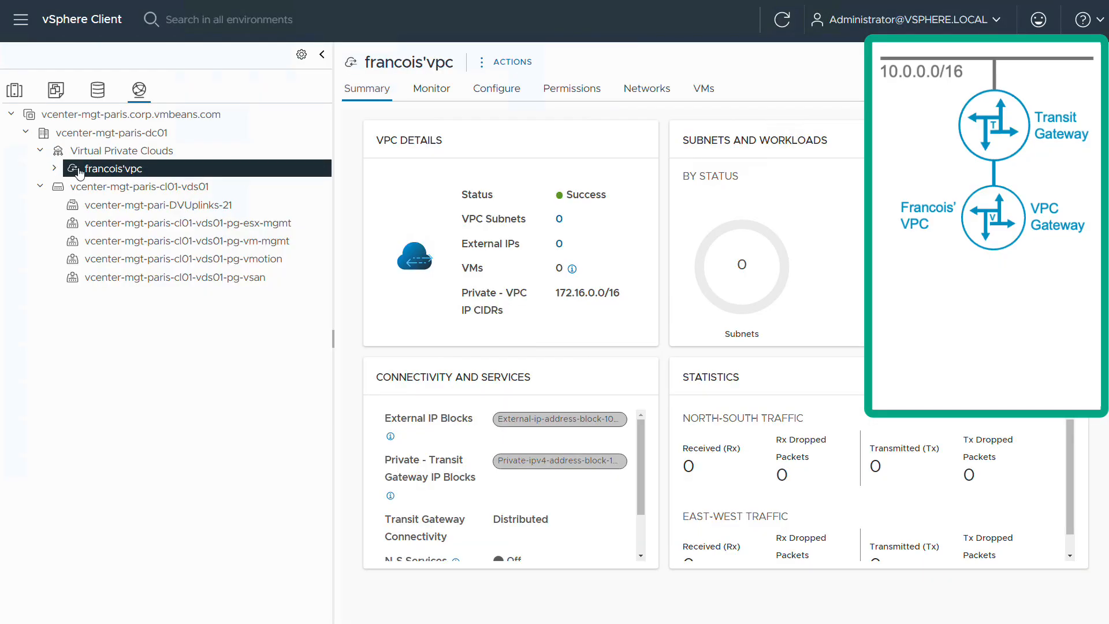
right_click(106, 169)
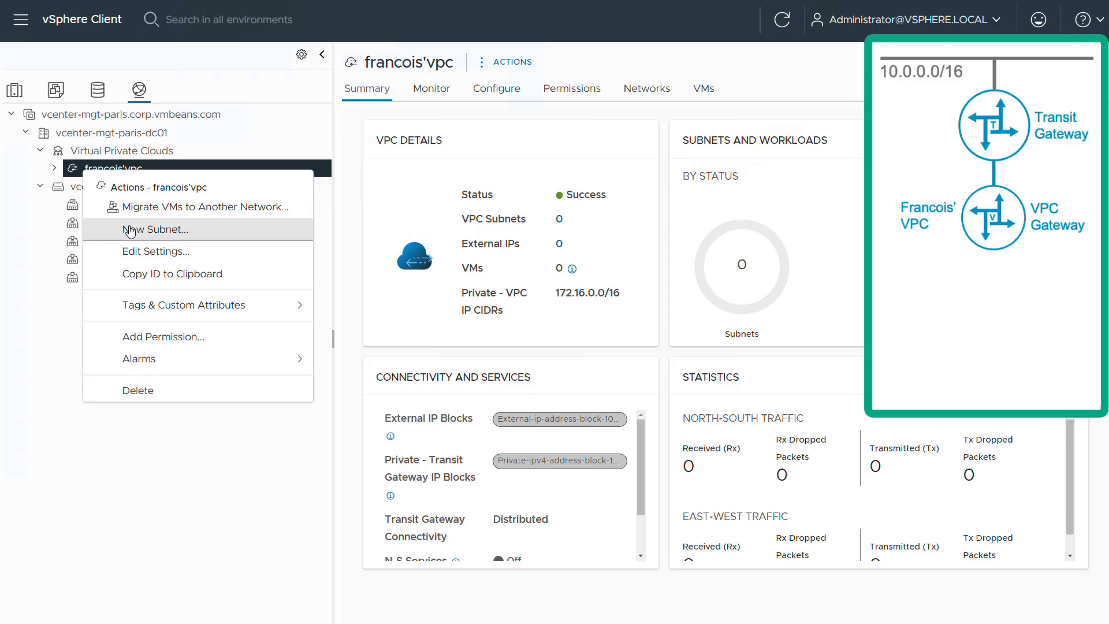
left_click(155, 228)
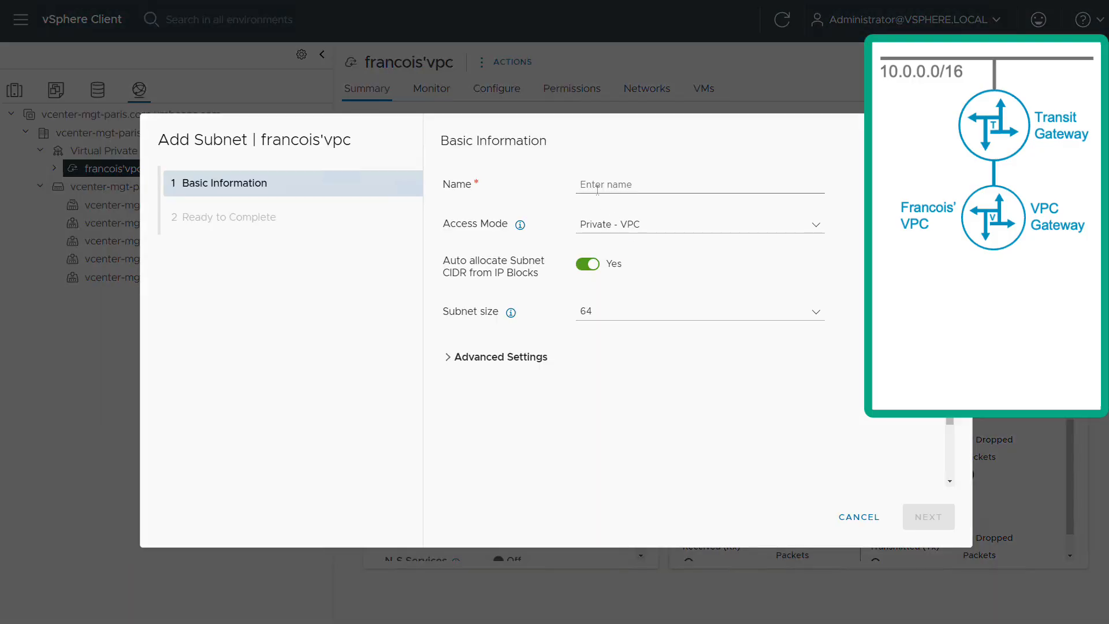
type("a")
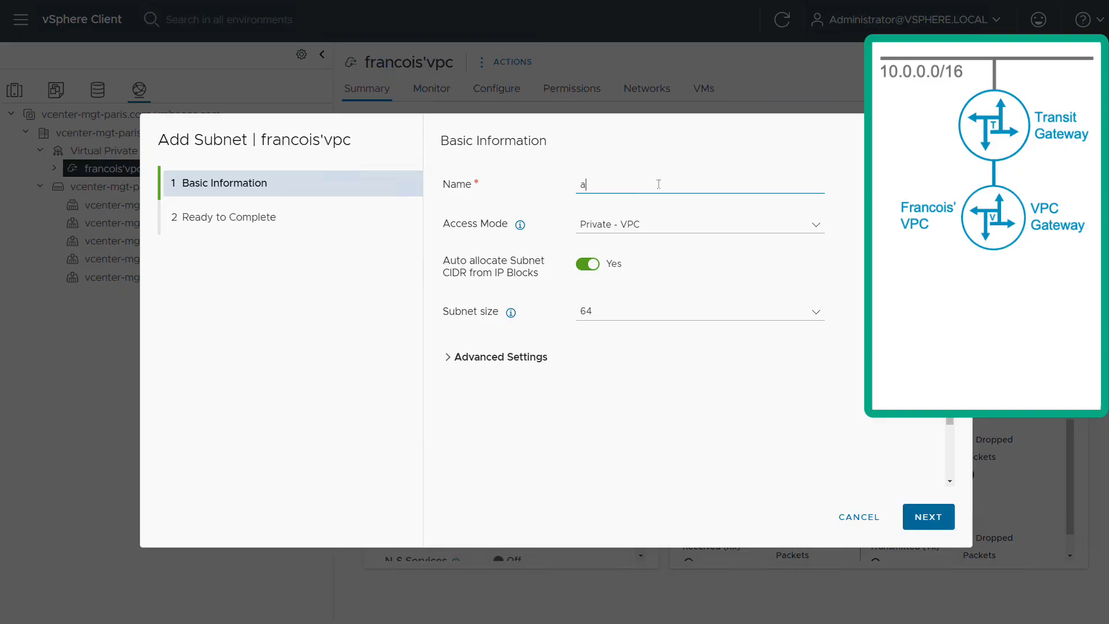
type("pp-subnet")
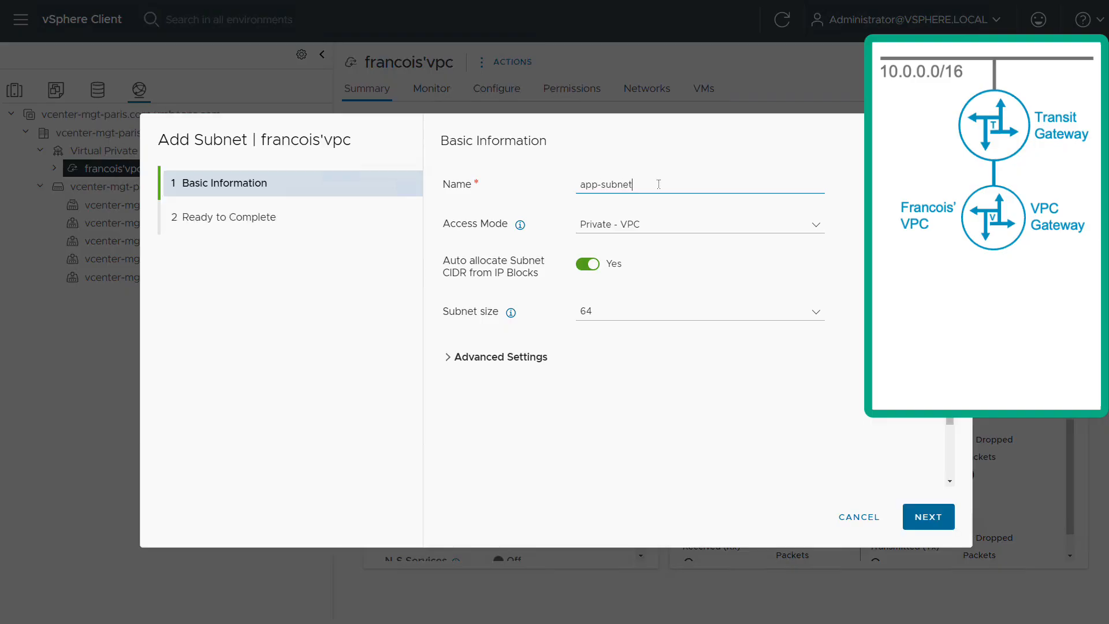
mouse_move(769, 310)
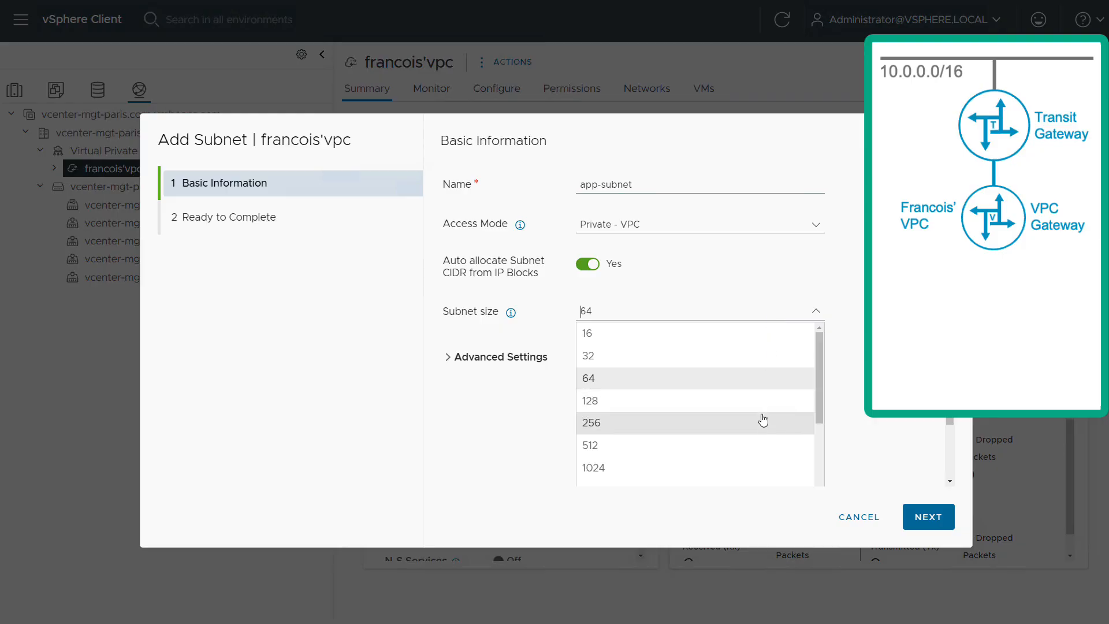
left_click(591, 423)
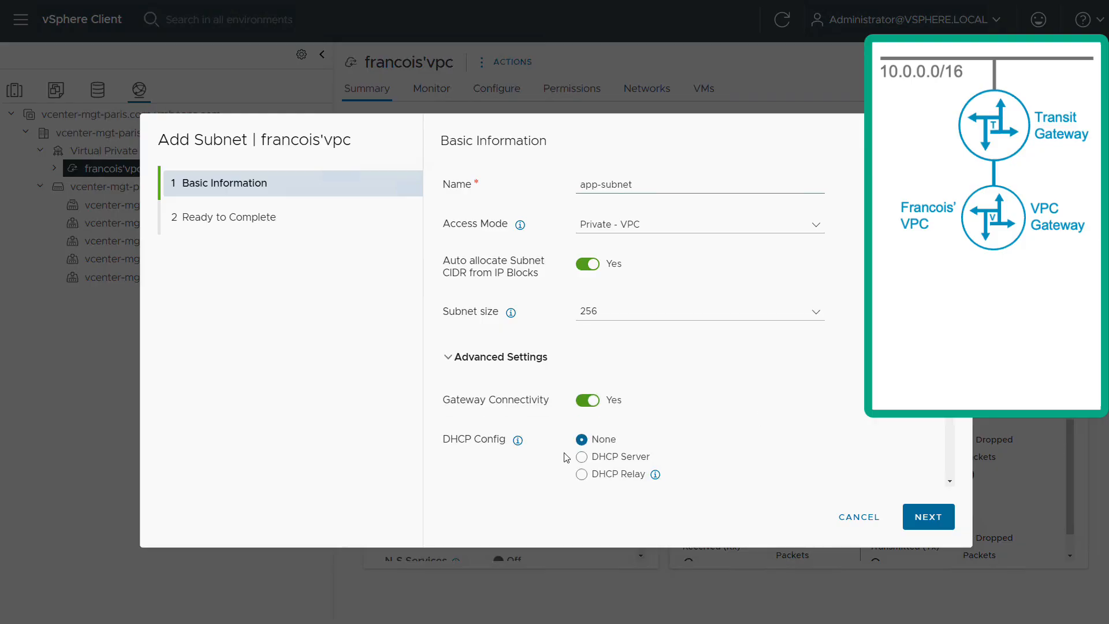
left_click(929, 516)
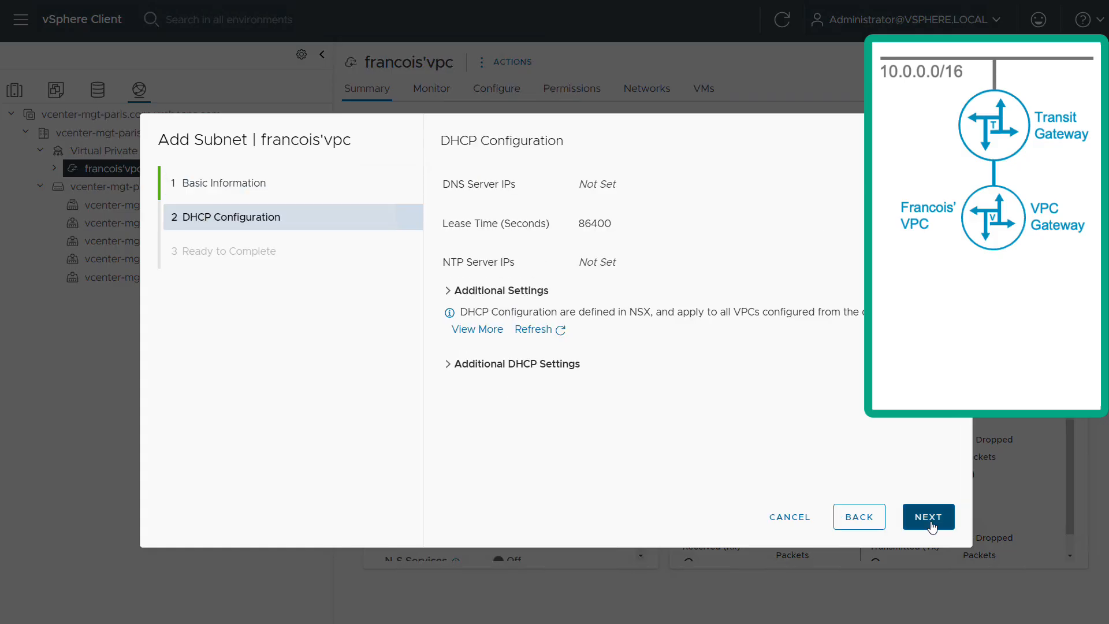
left_click(929, 516)
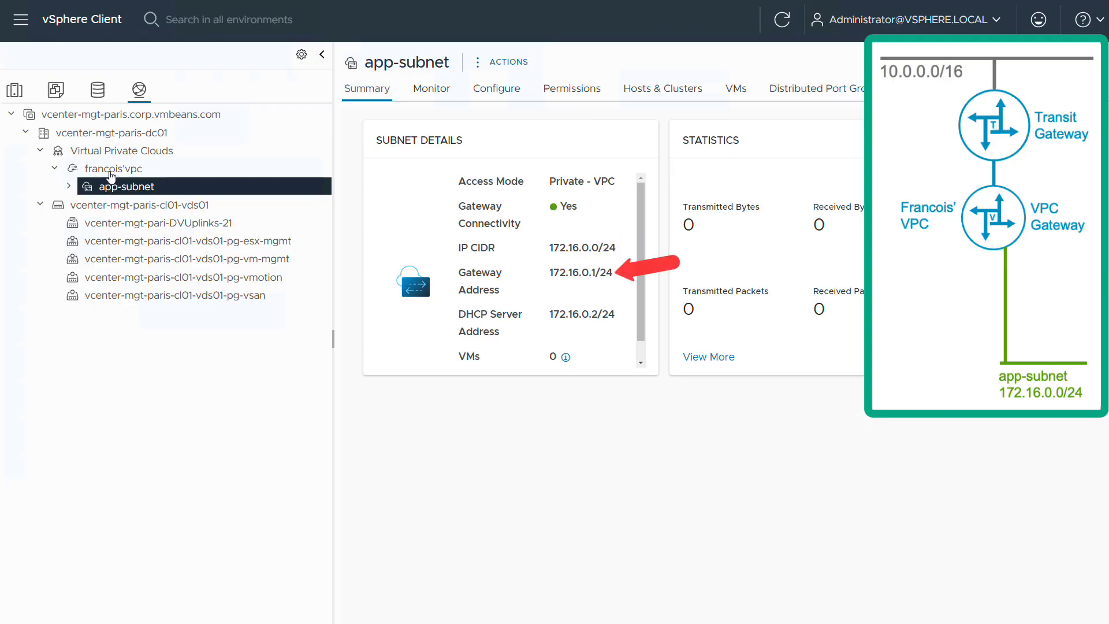
Step: Create a second subnet web-subnet with 256 addresses in francois'vpc
right_click(114, 169)
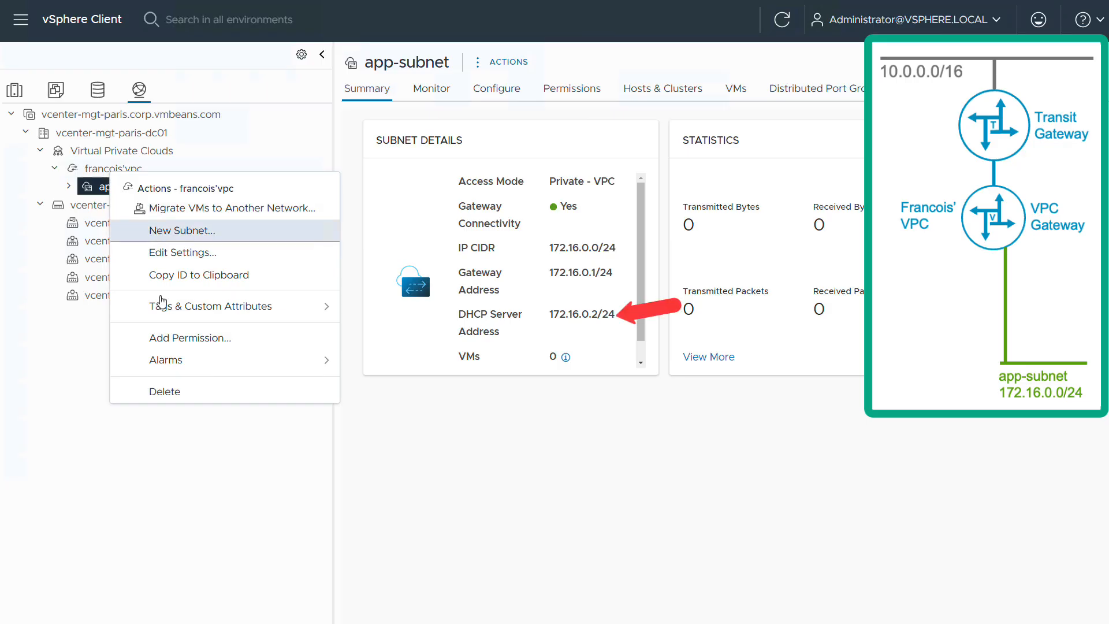
left_click(182, 230)
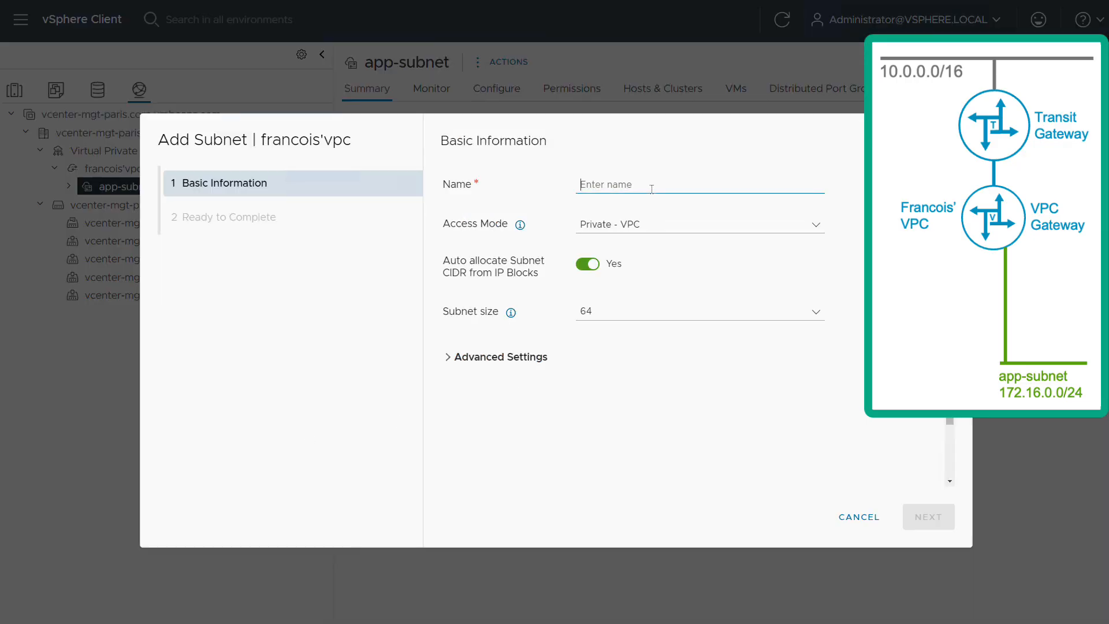
type("web-subnet")
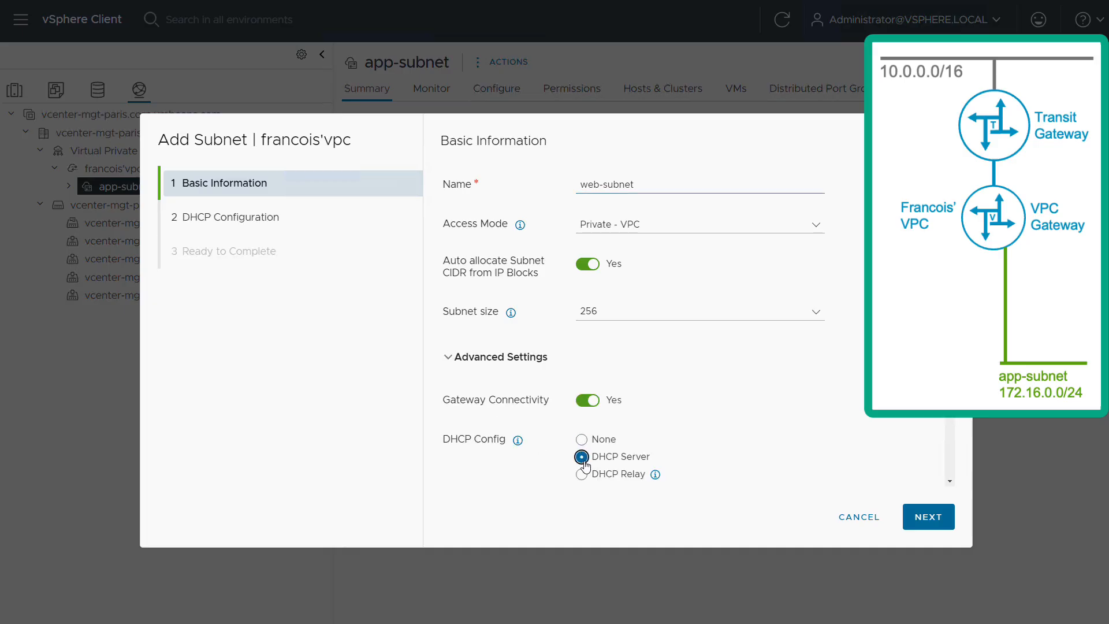
left_click(928, 516)
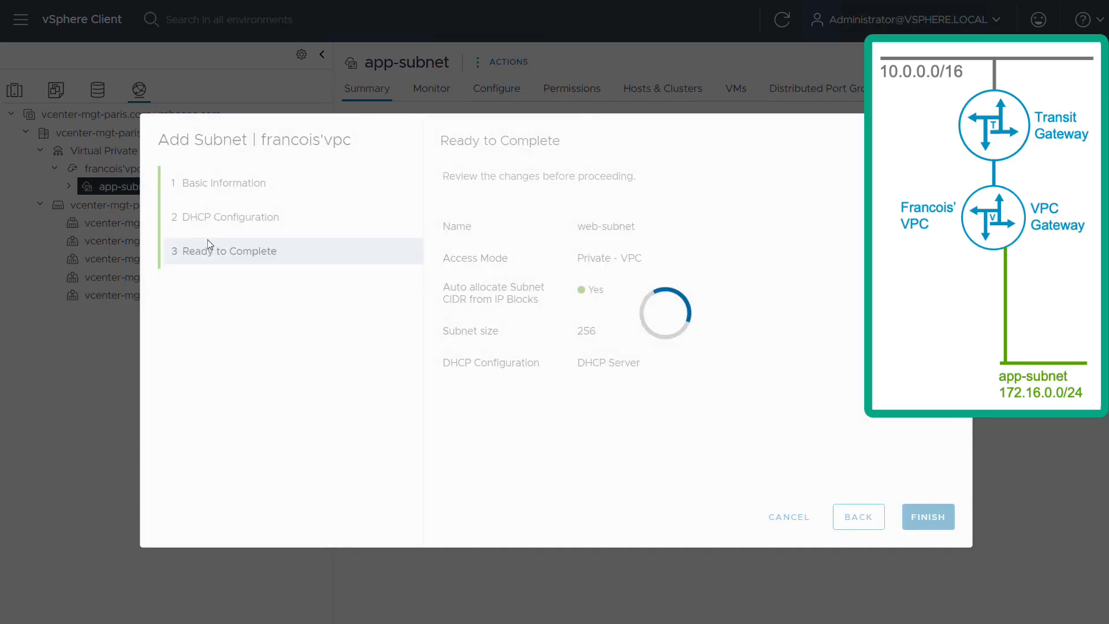
left_click(929, 516)
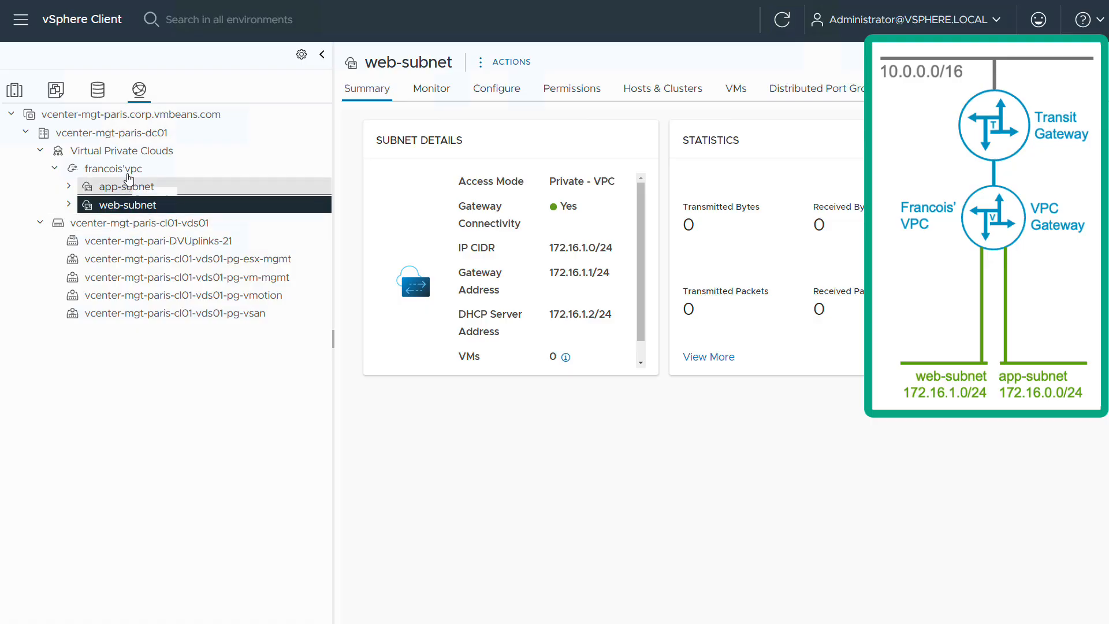
Step: Show francois'vpc's network topology from its Configure pages
left_click(114, 168)
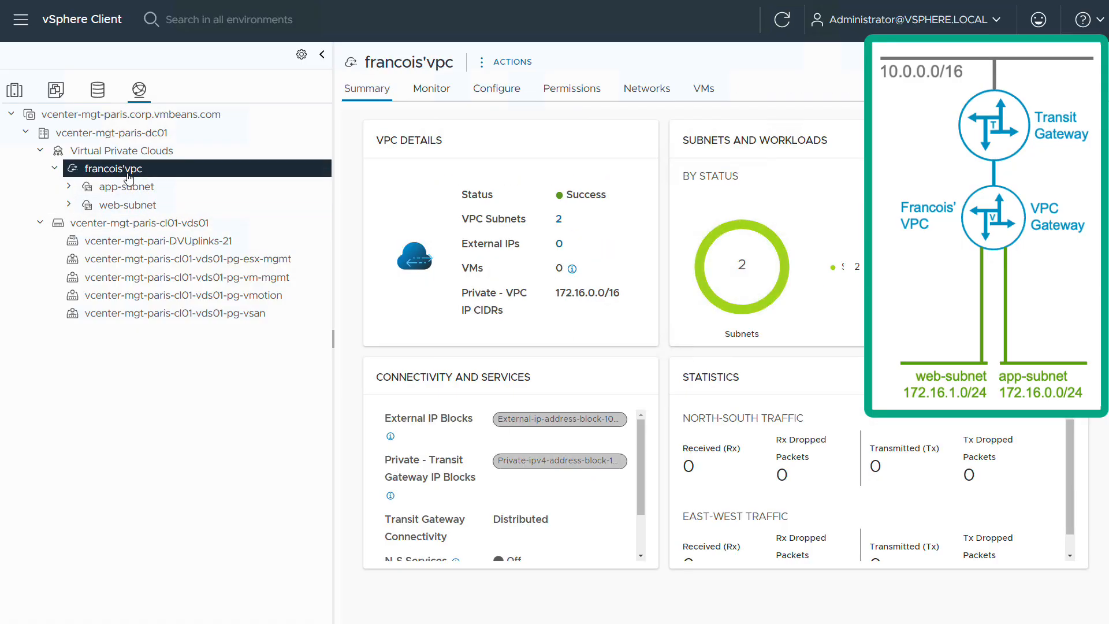
left_click(497, 87)
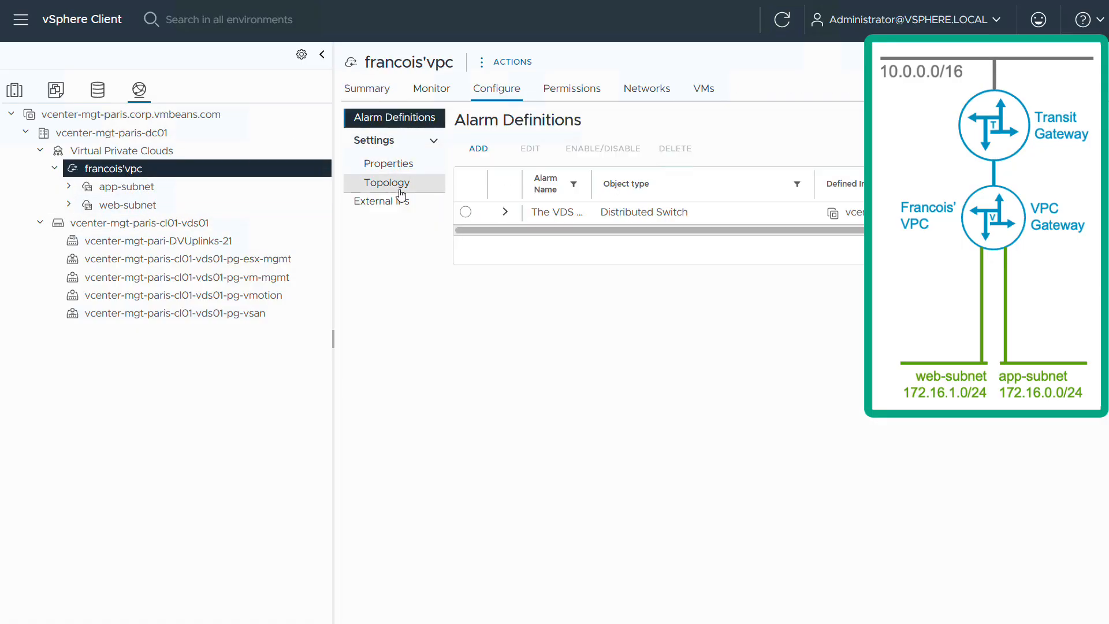
left_click(386, 182)
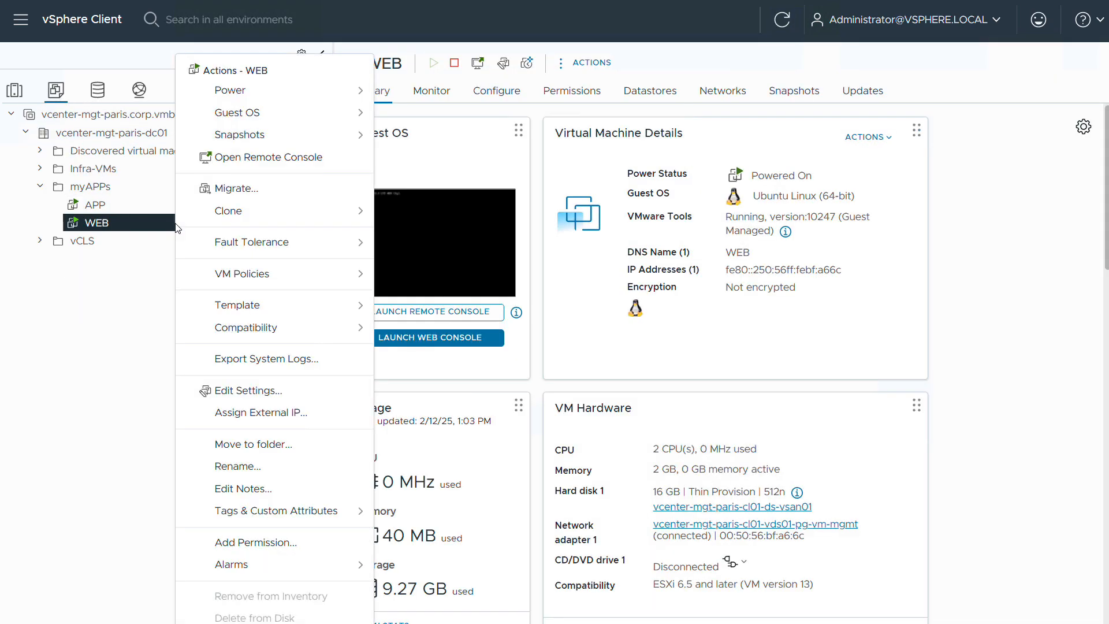
Step: Point the WEB VM's Network adapter 1 at web-subnet and confirm
left_click(252, 393)
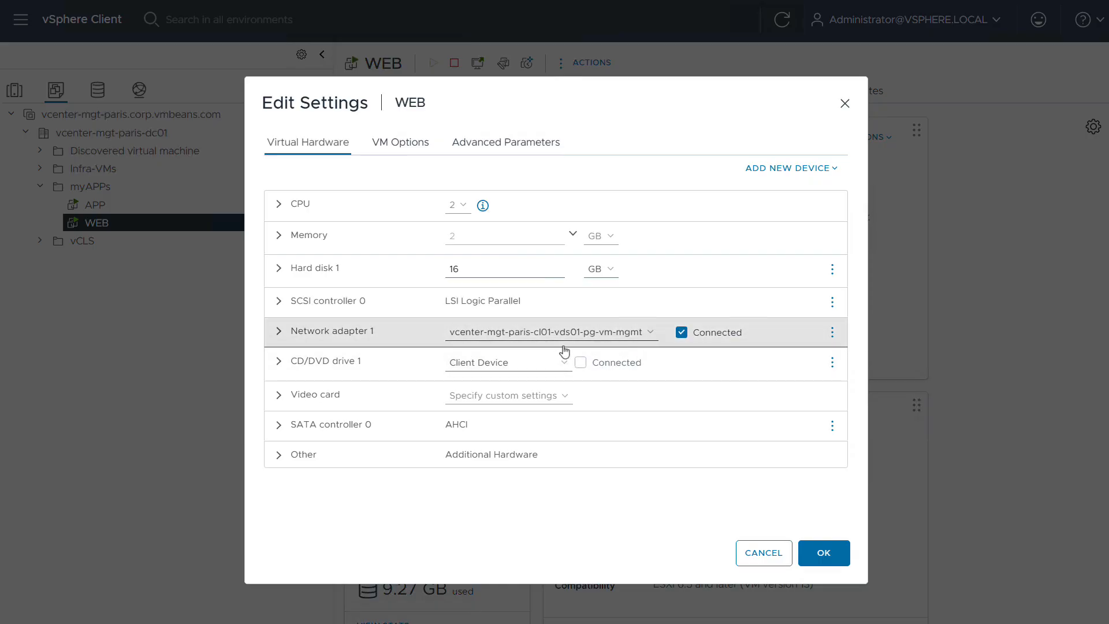
left_click(655, 333)
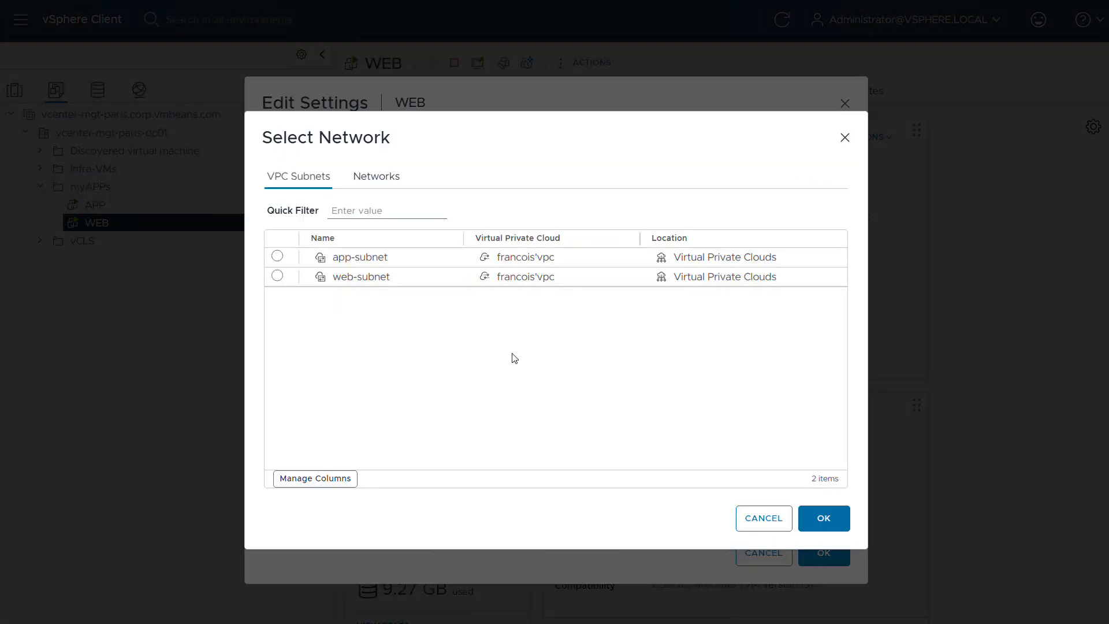
left_click(277, 276)
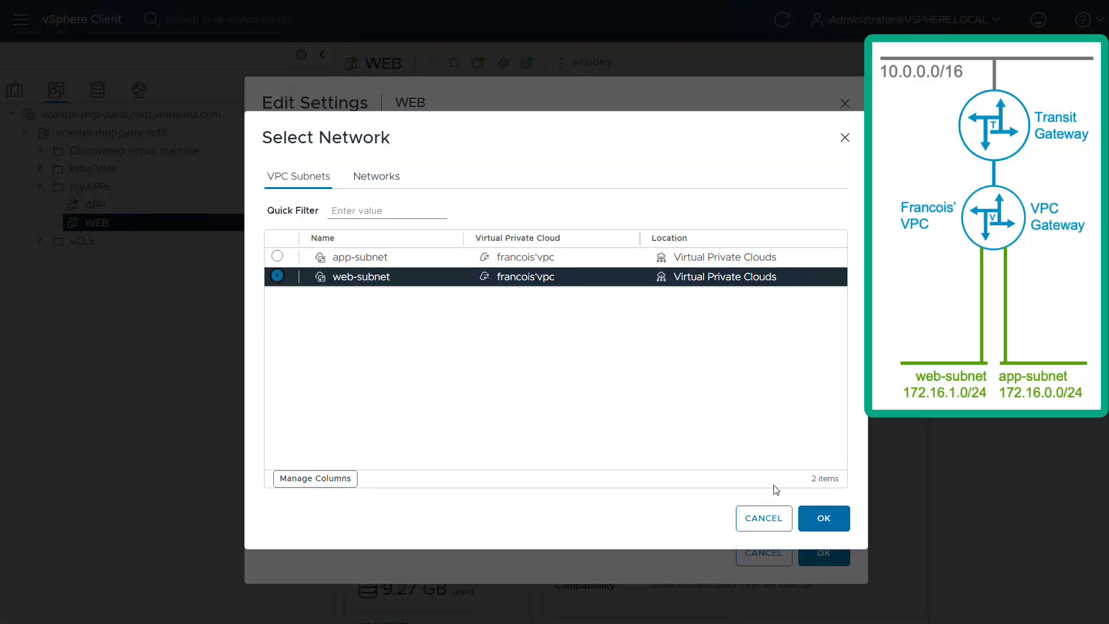
left_click(824, 518)
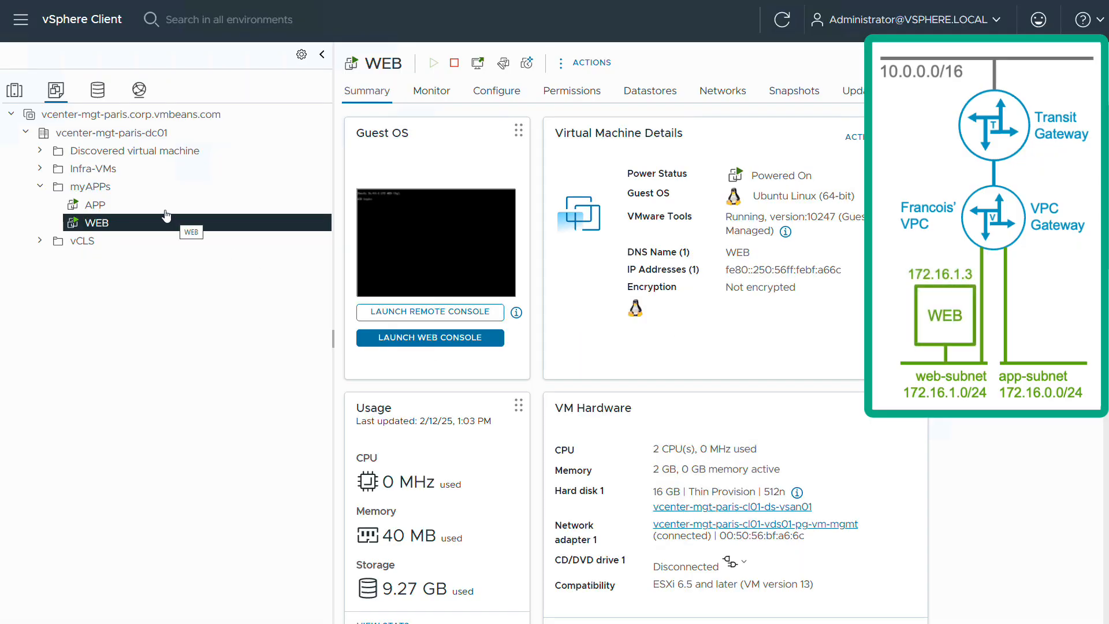
Step: Point the APP VM's Network adapter 1 at app-subnet and confirm
right_click(95, 205)
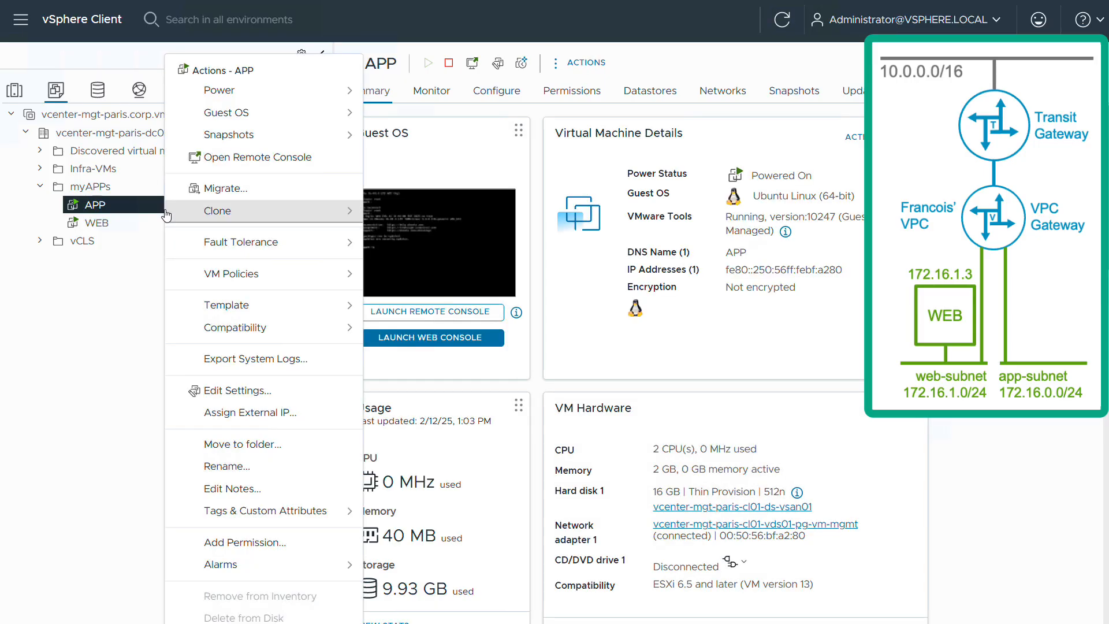
left_click(237, 391)
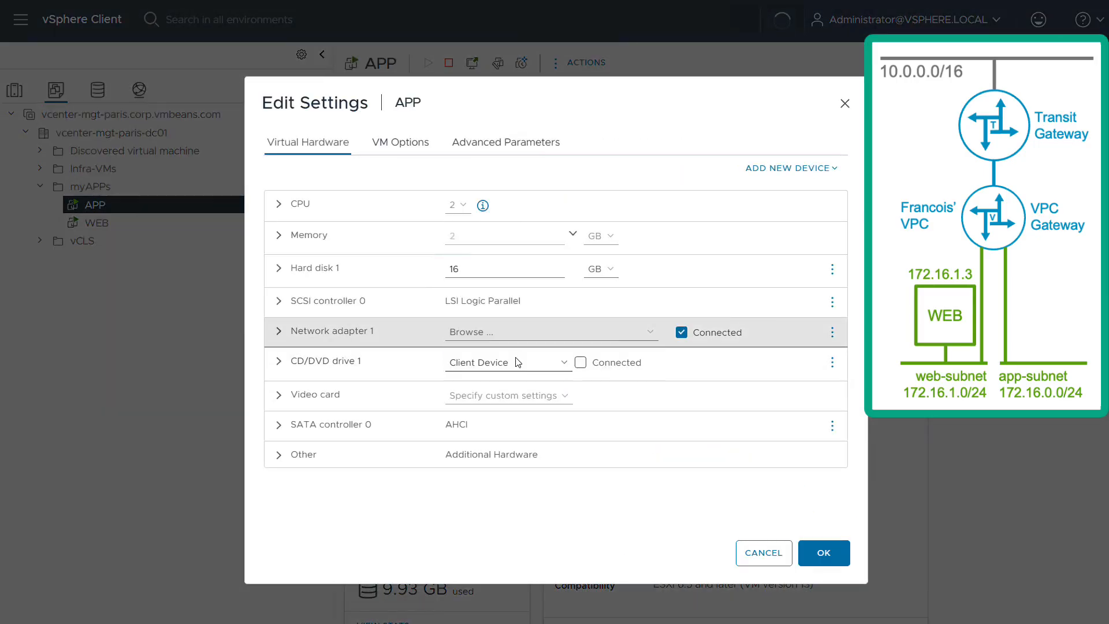
left_click(552, 332)
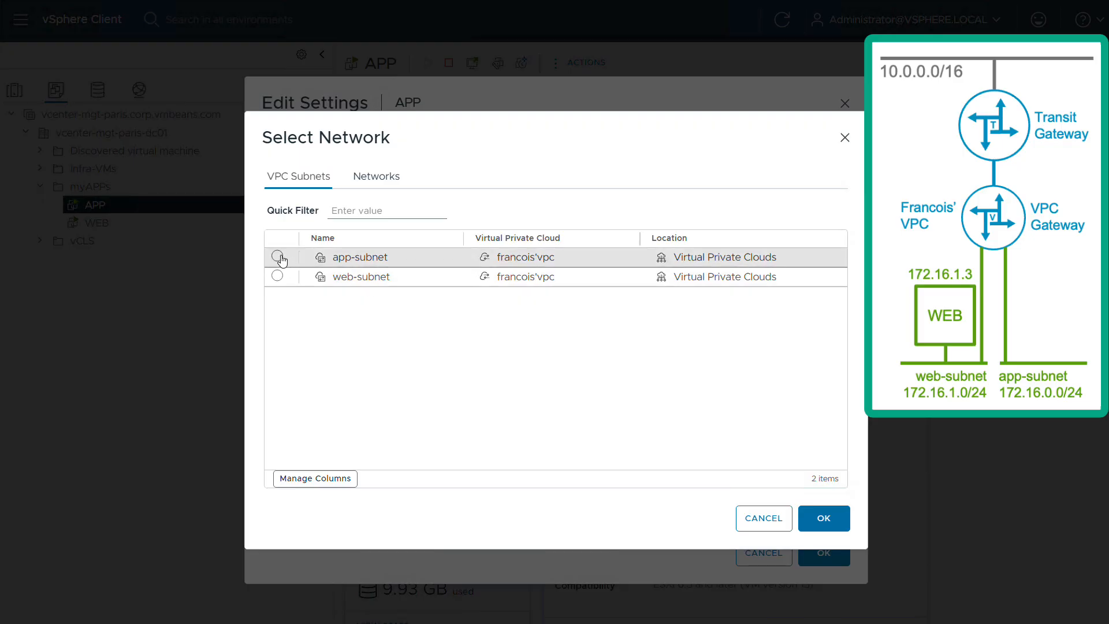
left_click(824, 517)
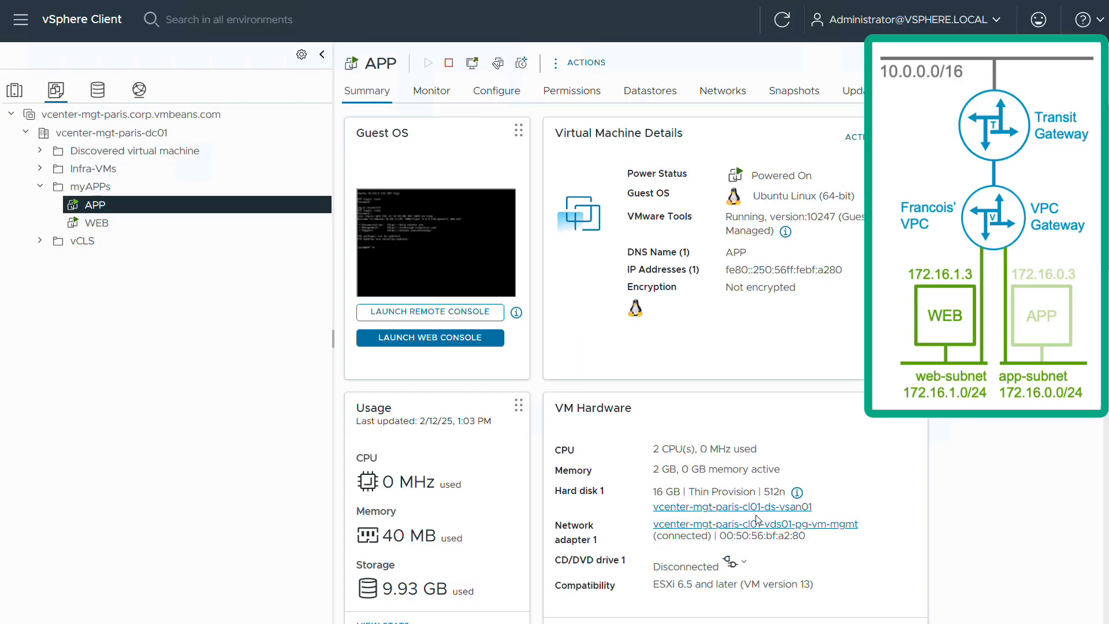
left_click(97, 223)
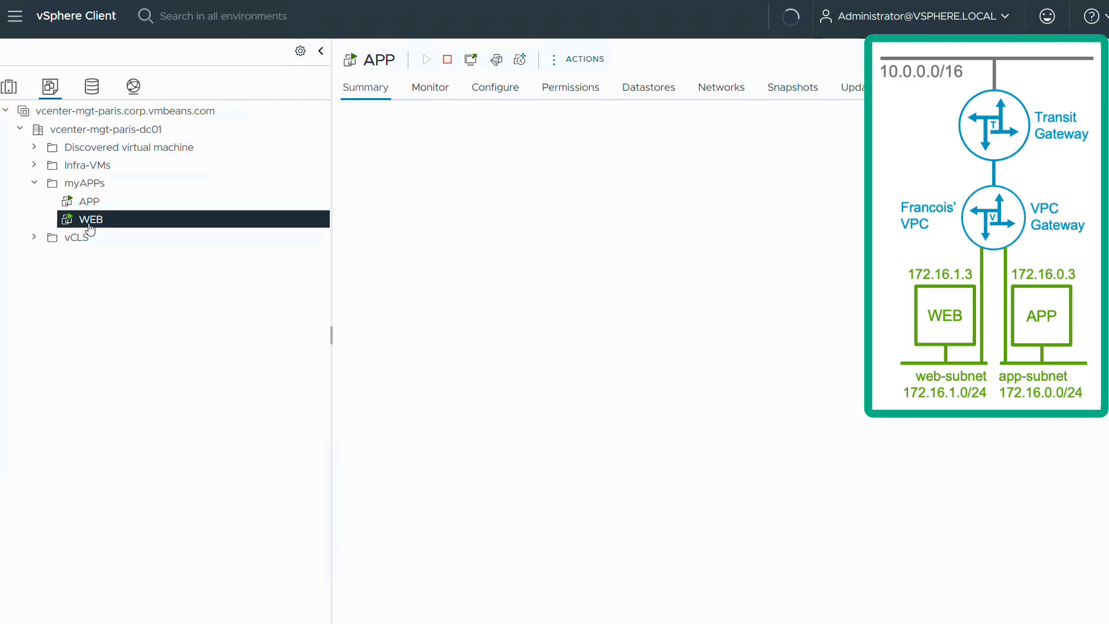
Step: Show francois'vpc in the Networking inventory with one VM per subnet
left_click(89, 220)
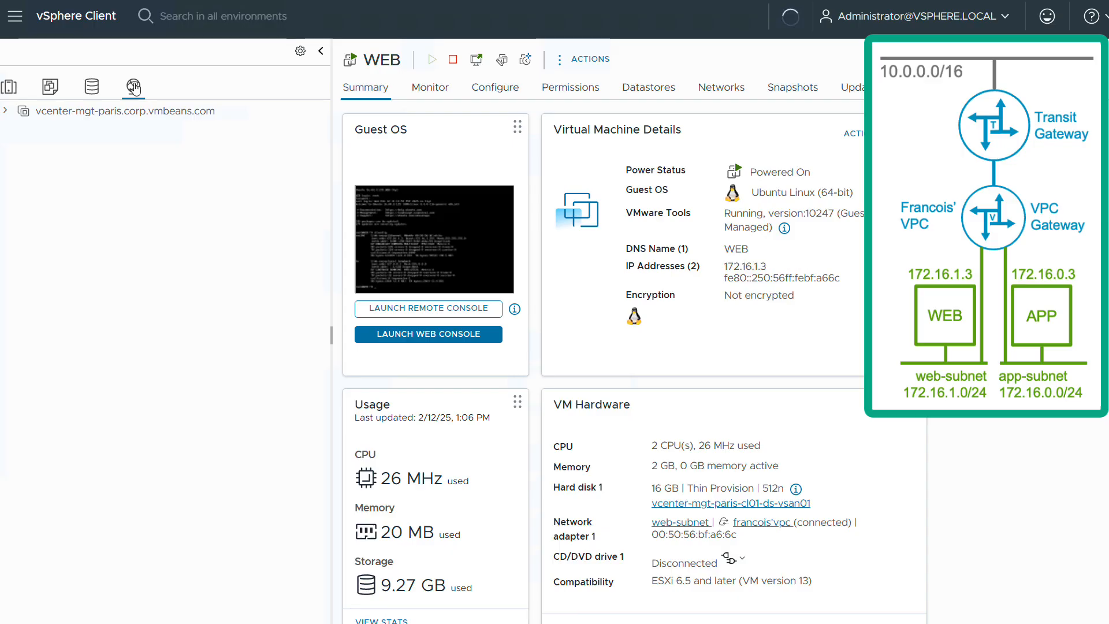
left_click(106, 164)
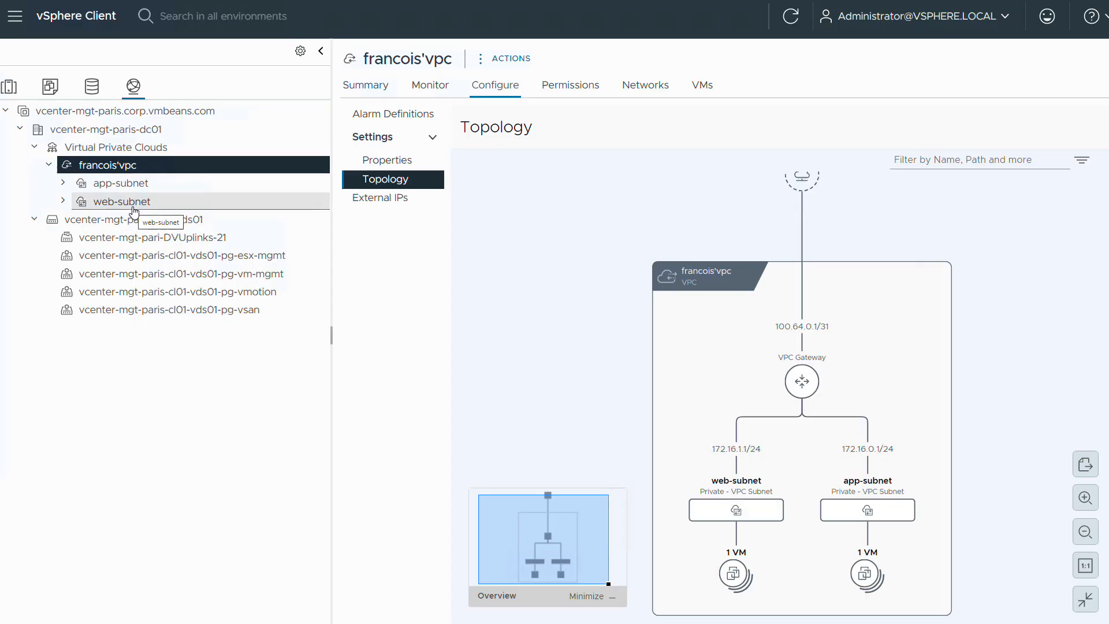
Step: Assign external IP 10.0.0.2 to WEB's Network adapter 1 on web-subnet
left_click(121, 201)
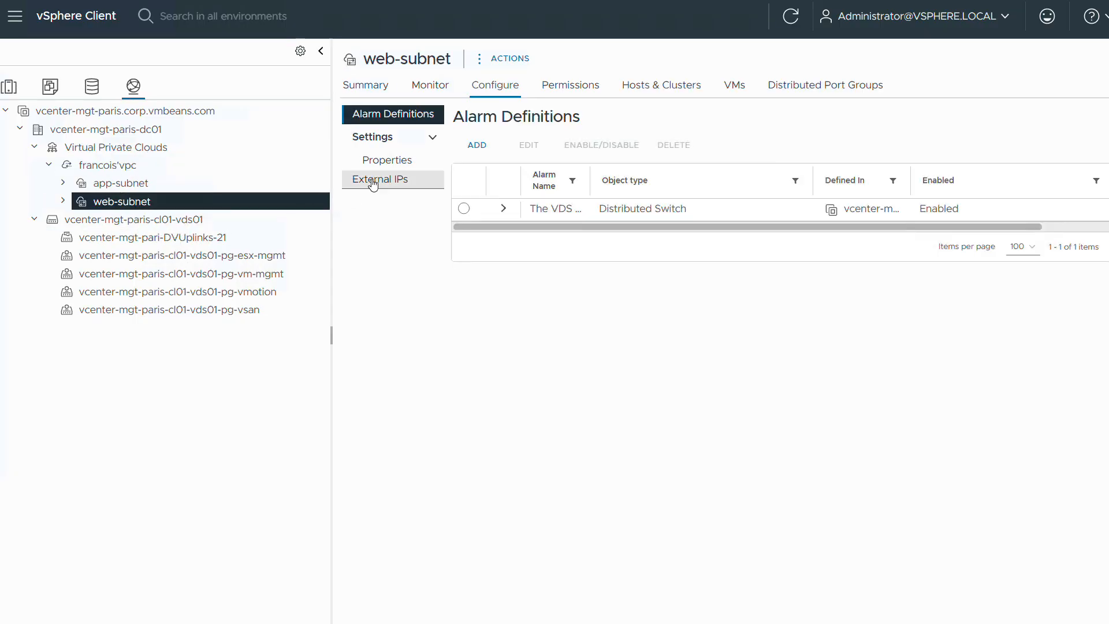
left_click(380, 179)
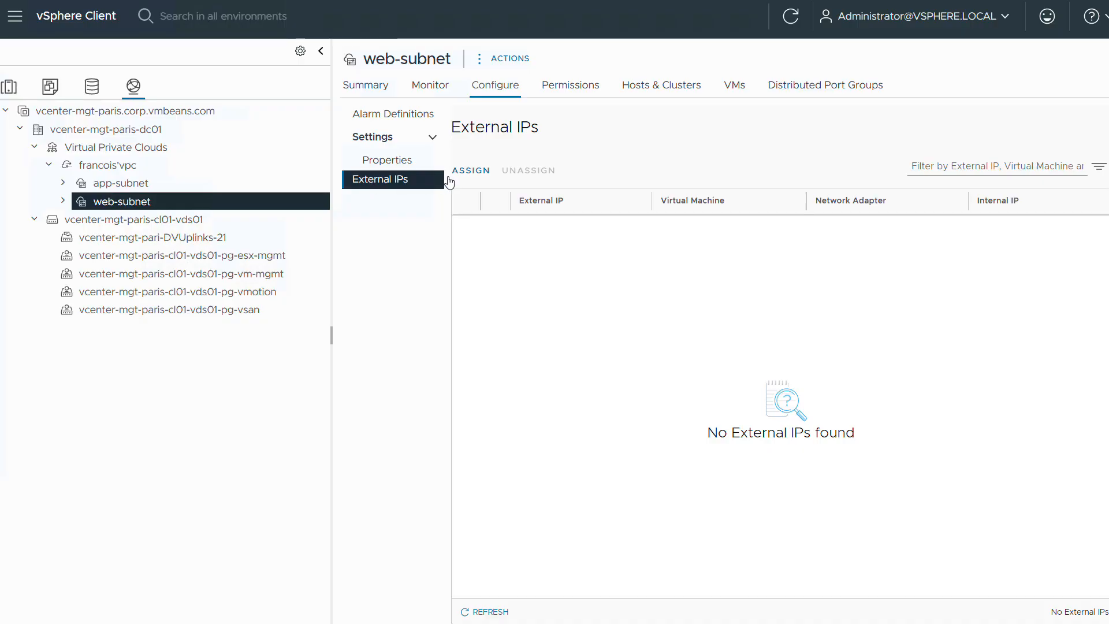
left_click(471, 169)
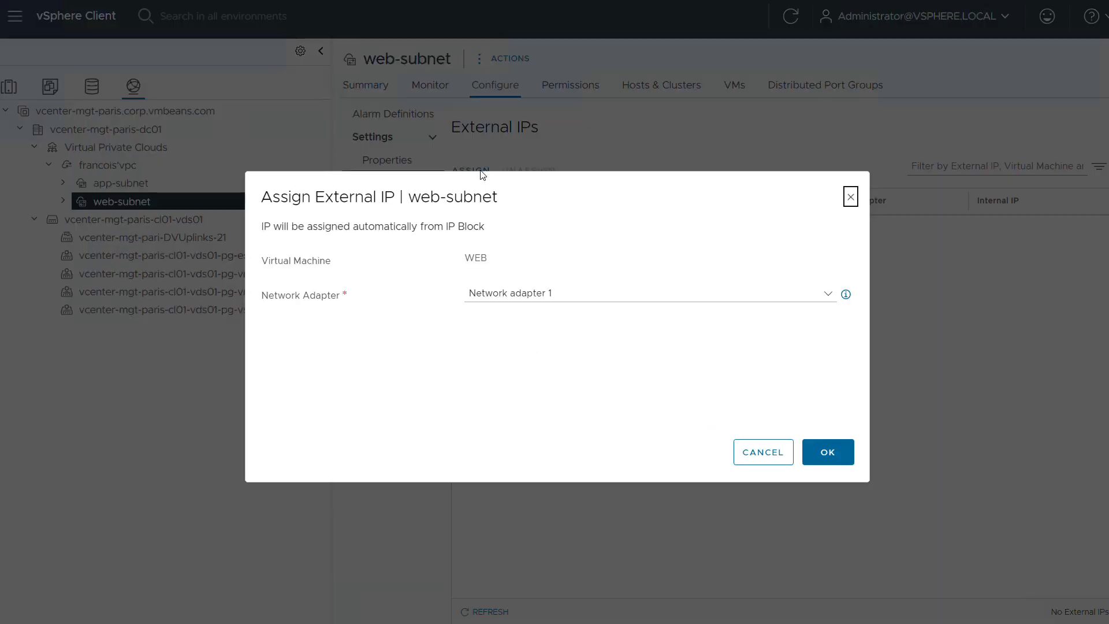
mouse_move(832, 460)
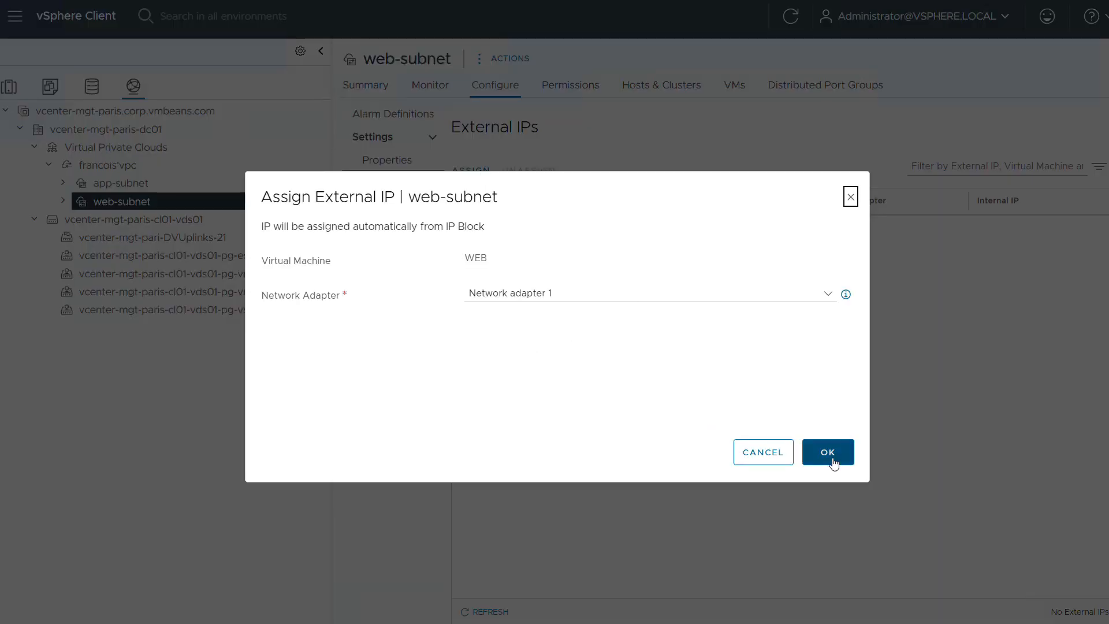
left_click(827, 451)
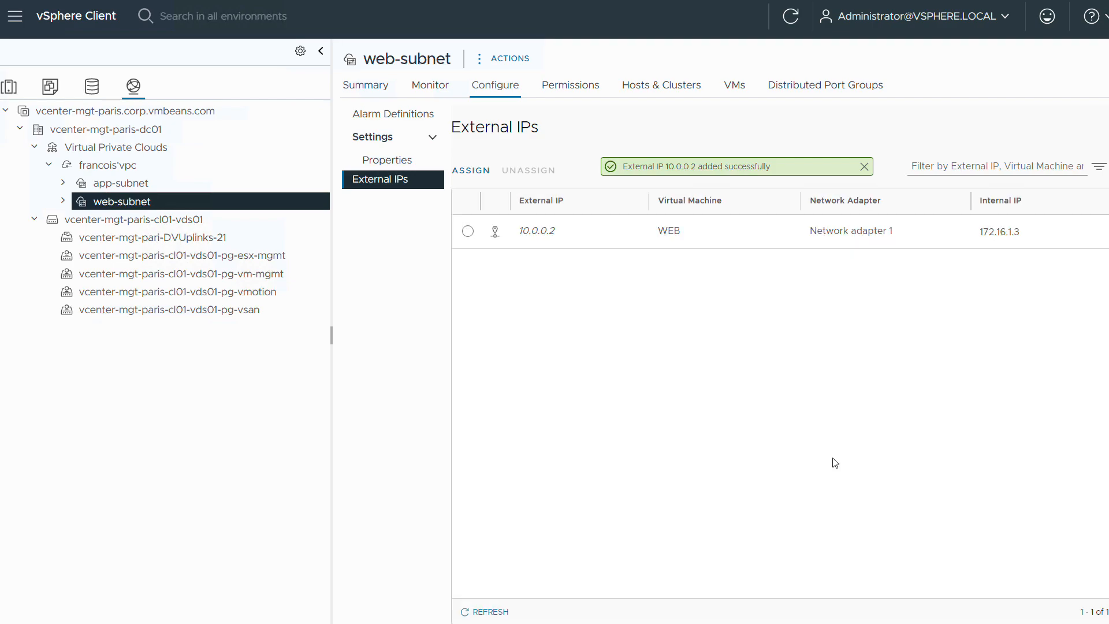
left_click(864, 166)
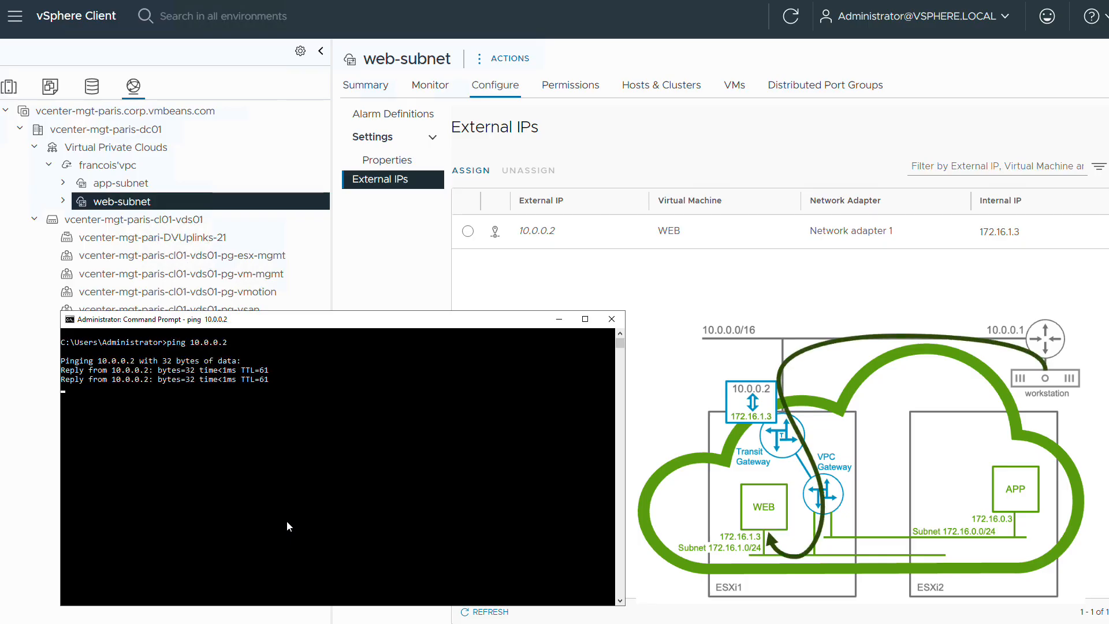
Step: SSH as root into WEB at 10.0.0.2, hop to APP at 172.16.0.3, and run ifconfig there
type("ssh -l root 10.0")
type("ifconfig")
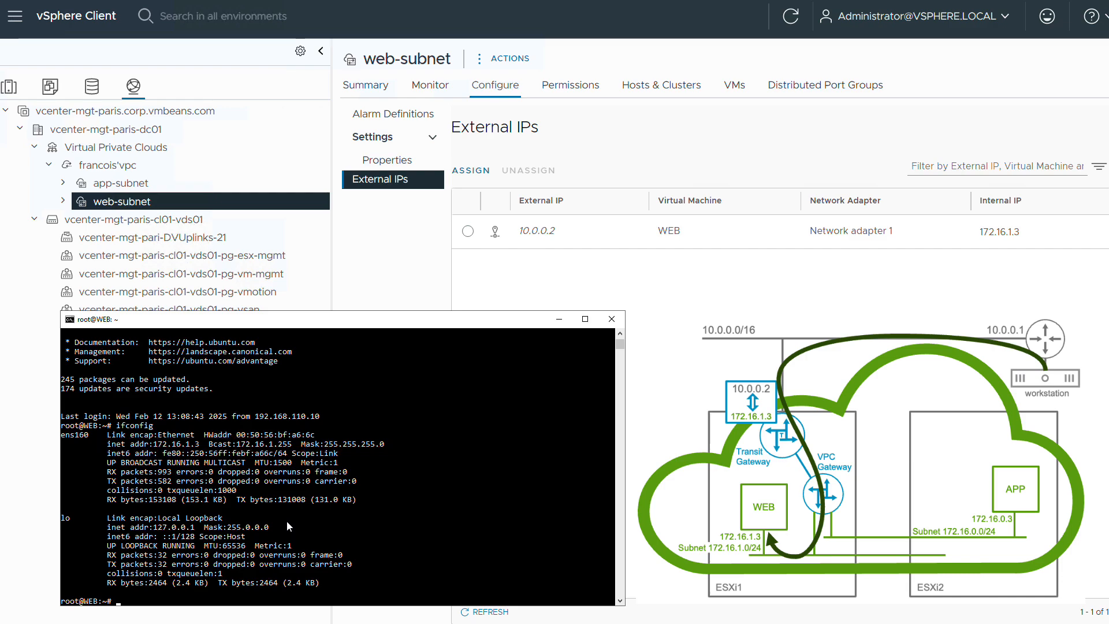
type("ssh")
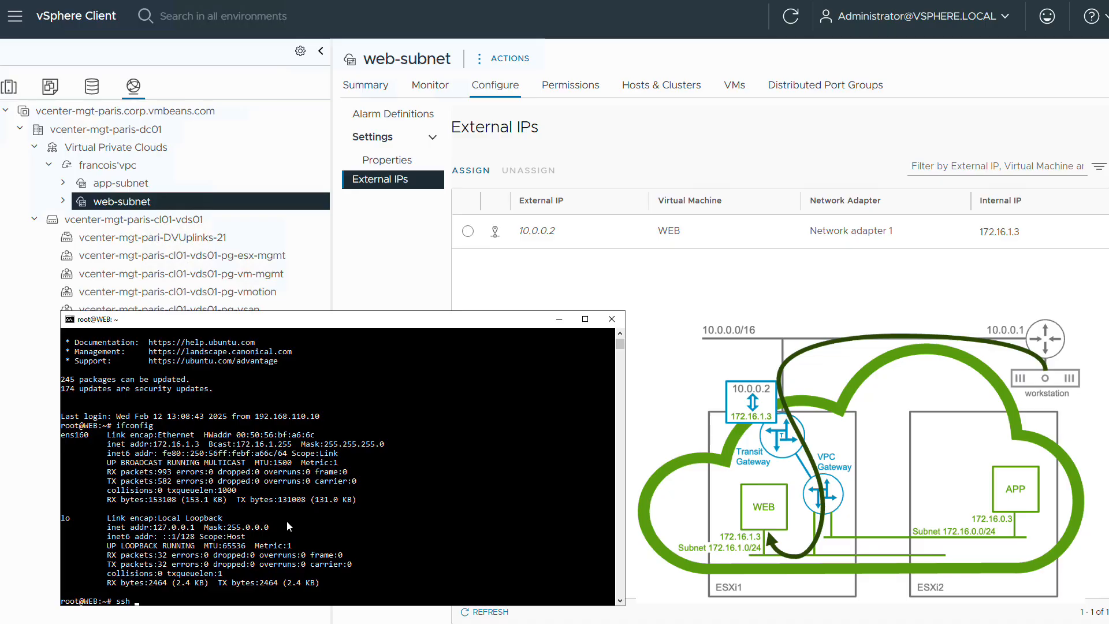
type("172.16.0.3")
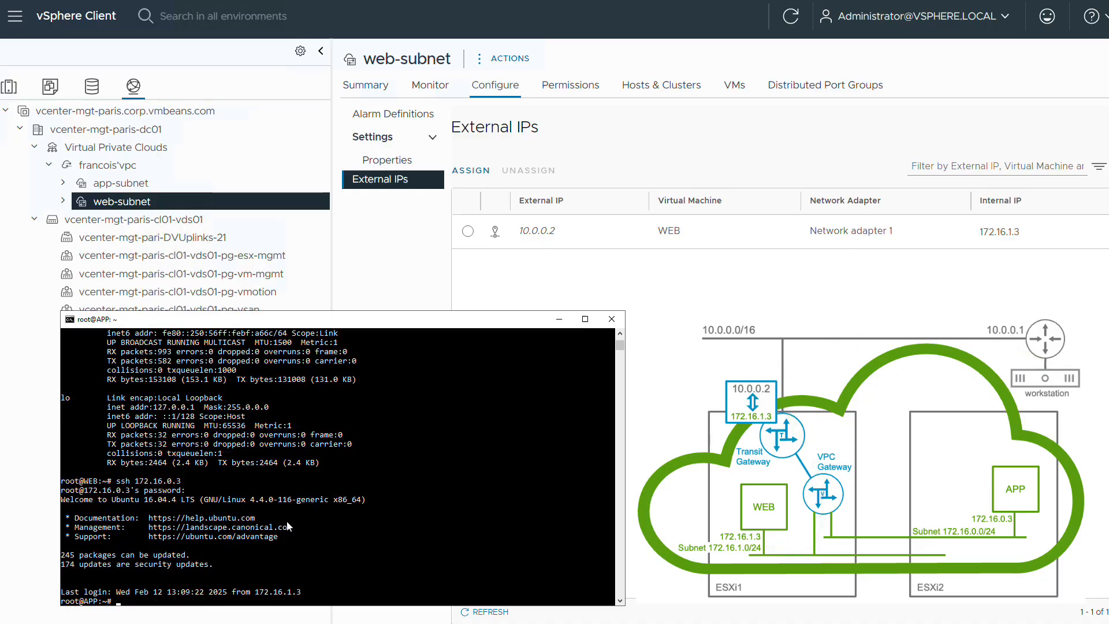
type("ifconfig")
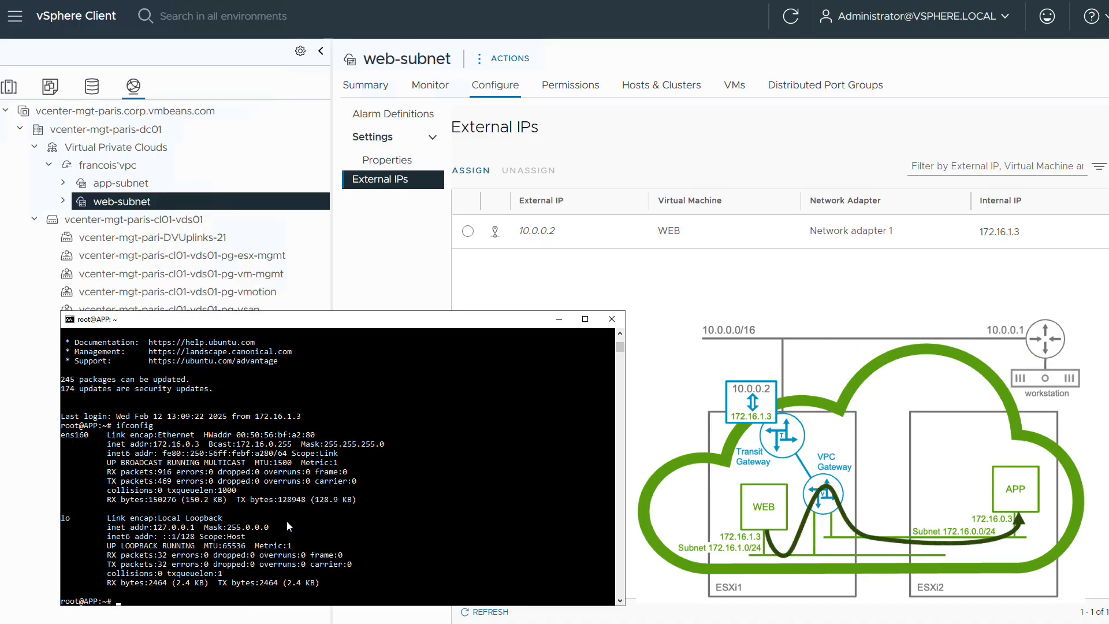